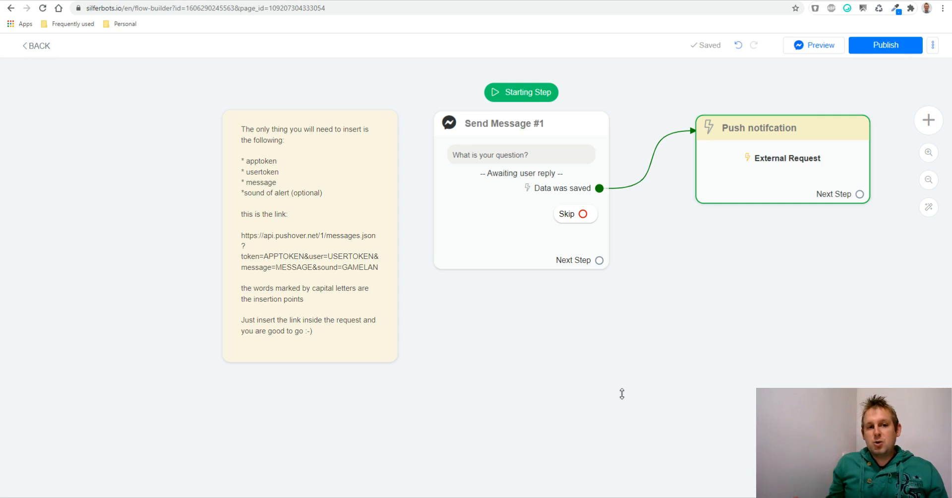
pyautogui.moveTo(624, 397)
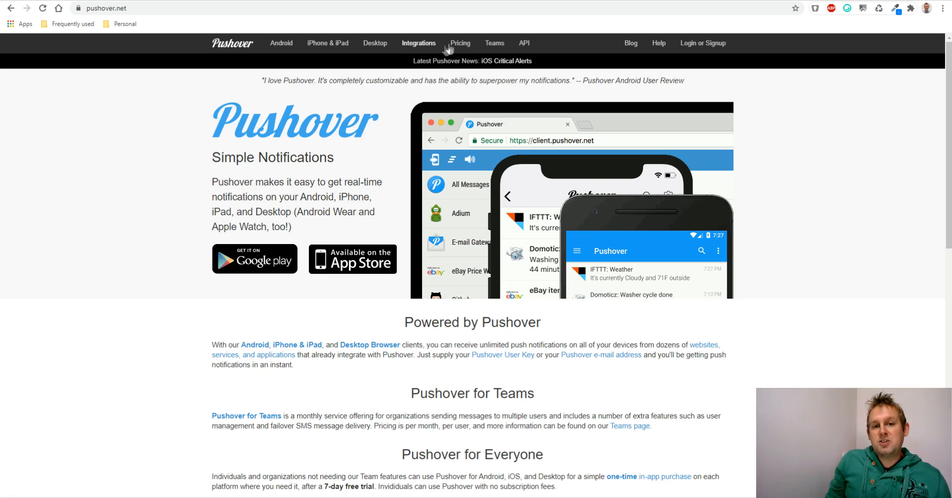
# - Show the Pushover pricing page and highlight the 7,500 free messages per month figure
pyautogui.click(459, 42)
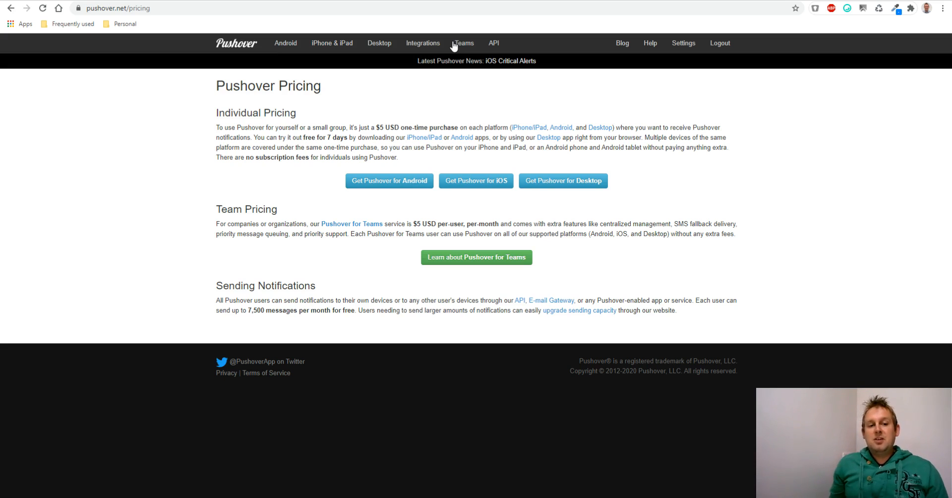
pyautogui.moveTo(251, 314)
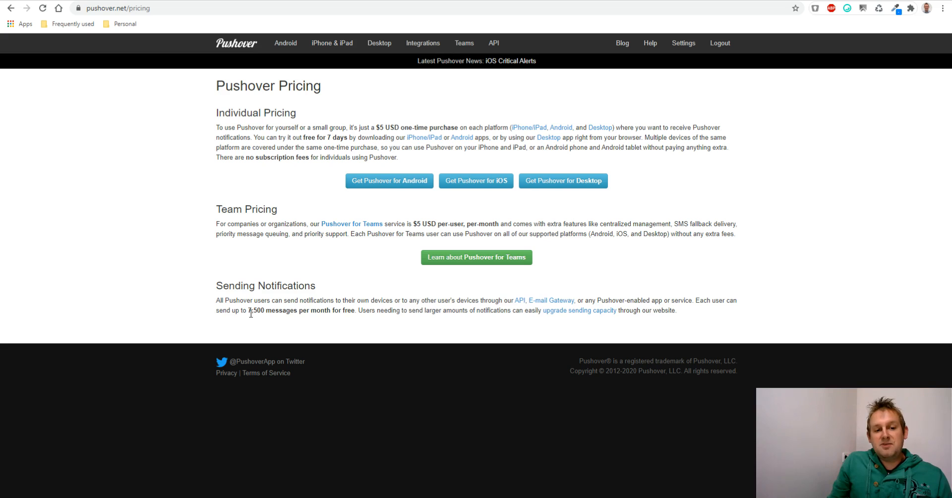
pyautogui.doubleClick(253, 309)
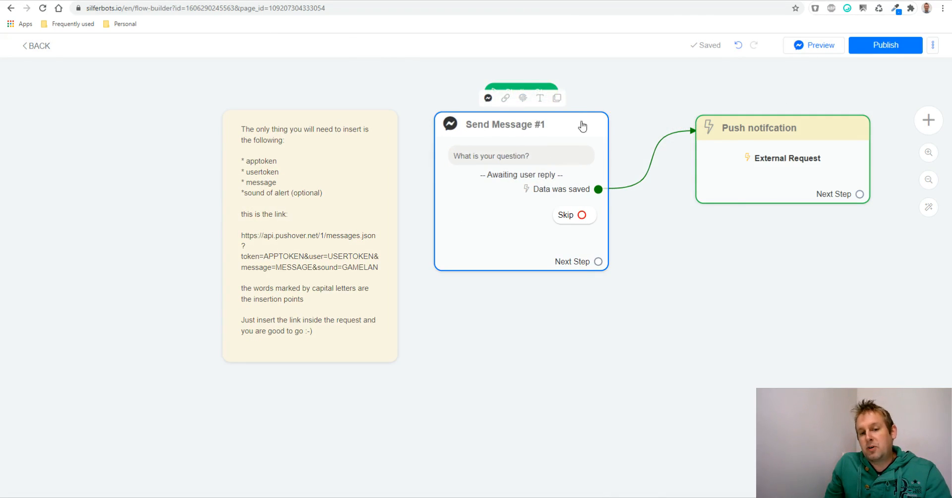
pyautogui.moveTo(537, 190)
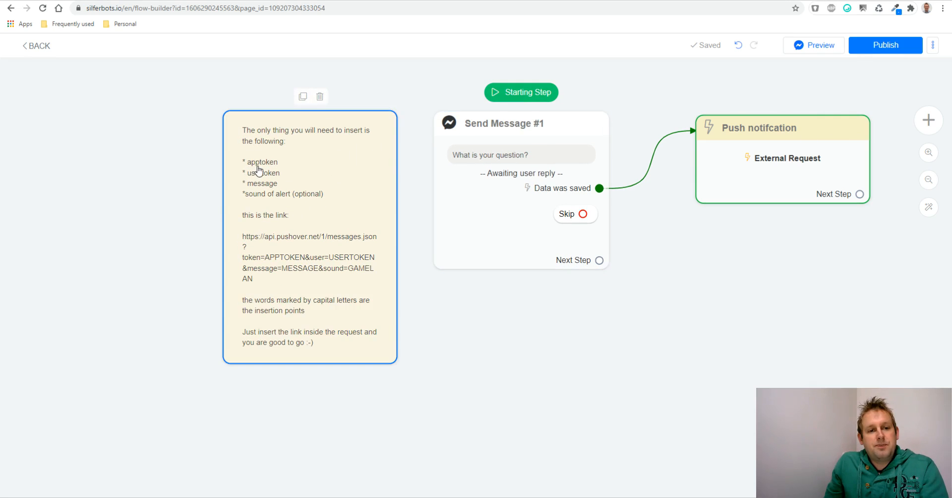
pyautogui.moveTo(271, 180)
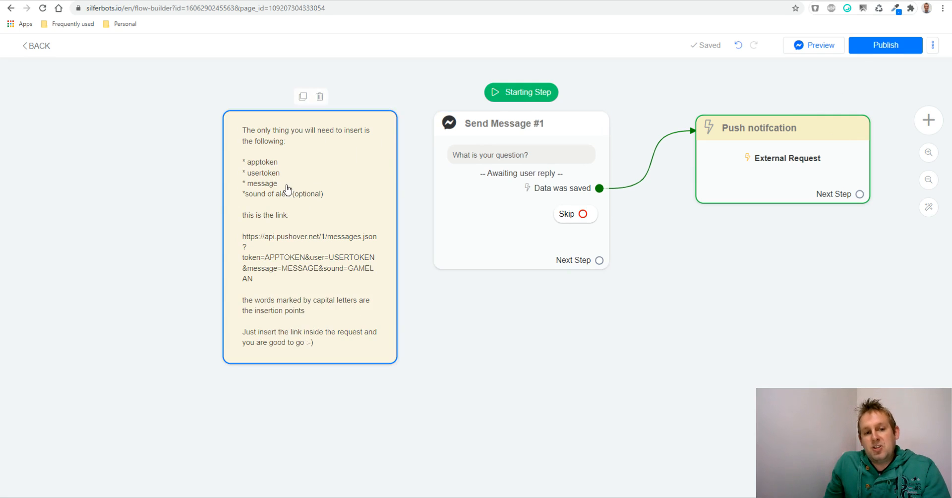
pyautogui.moveTo(281, 204)
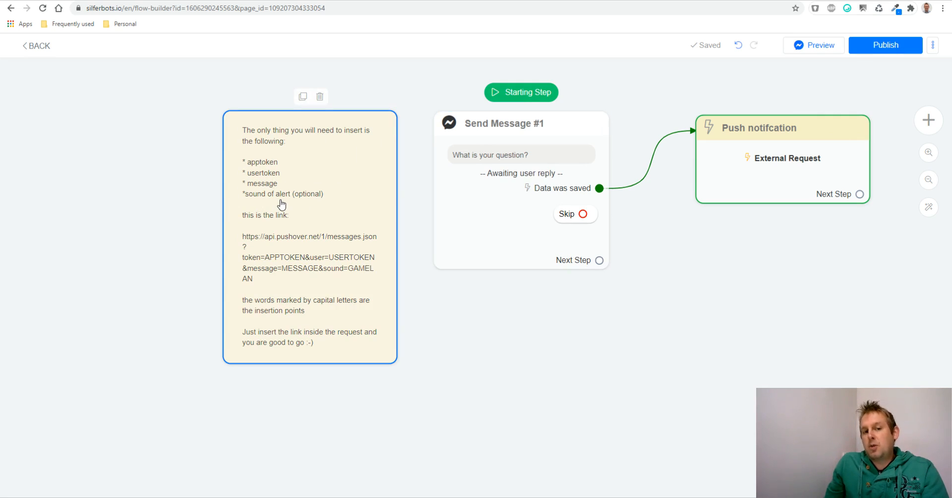
pyautogui.moveTo(339, 197)
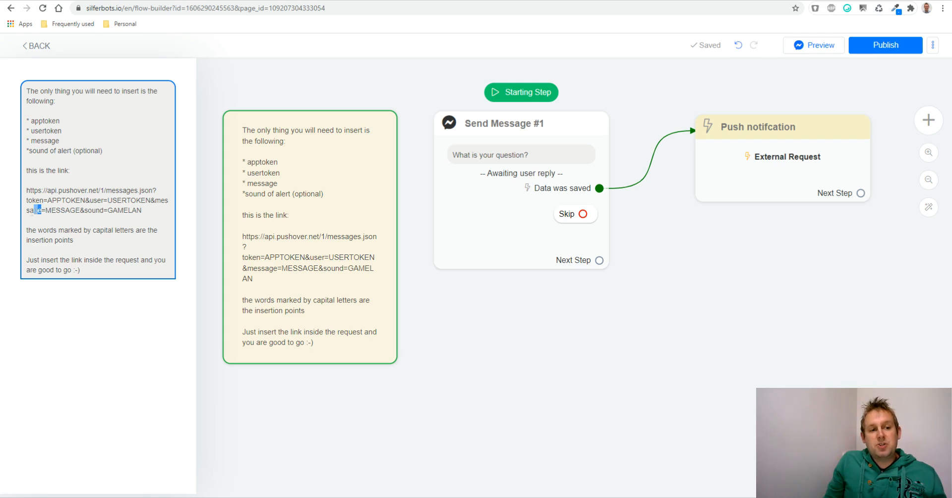
pyautogui.doubleClick(31, 211)
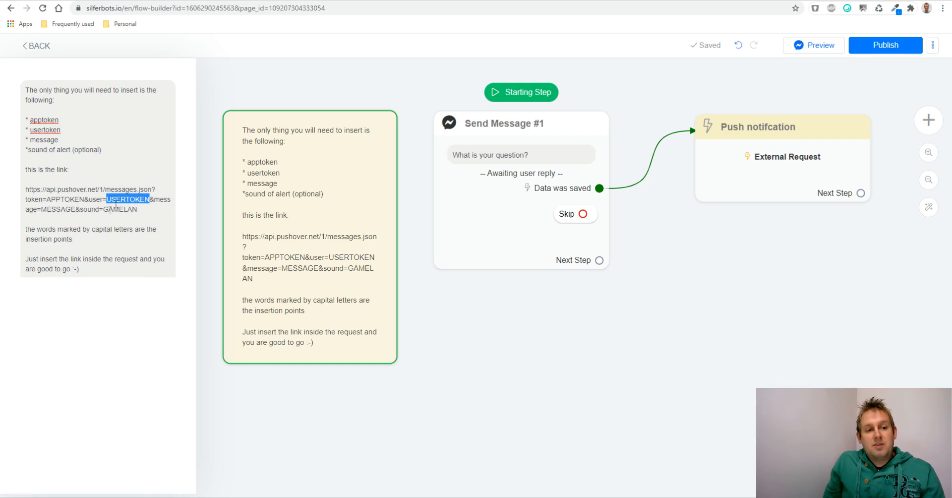
pyautogui.moveTo(319, 176)
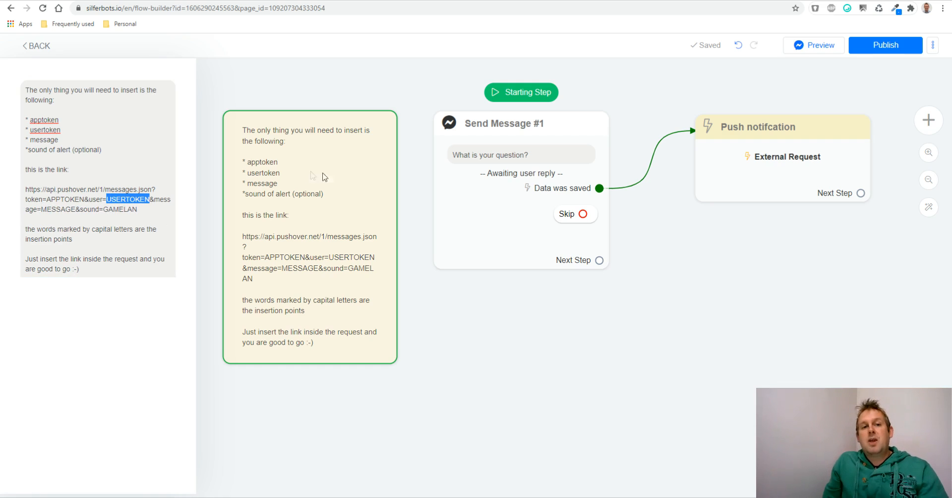
pyautogui.moveTo(536, 28)
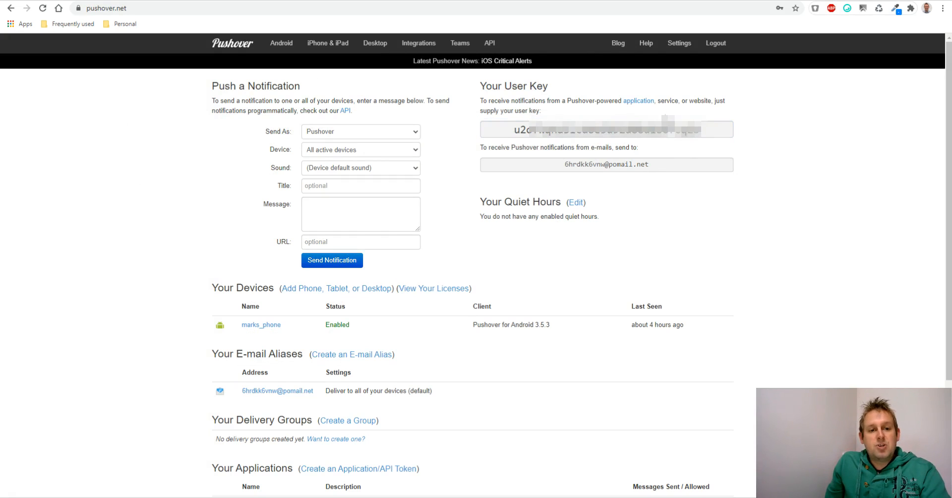
# - Open the chatbot application under Your Applications and bring up its edit form
pyautogui.scroll(-3)
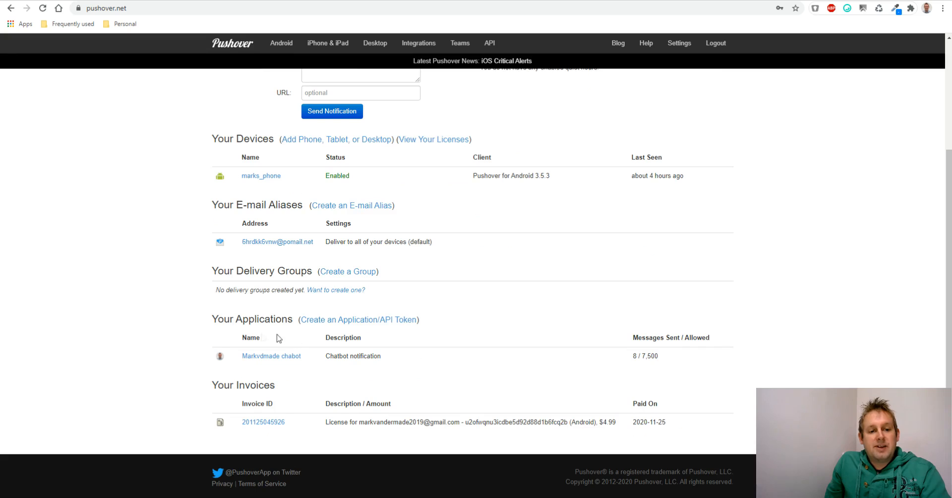
pyautogui.moveTo(236, 357)
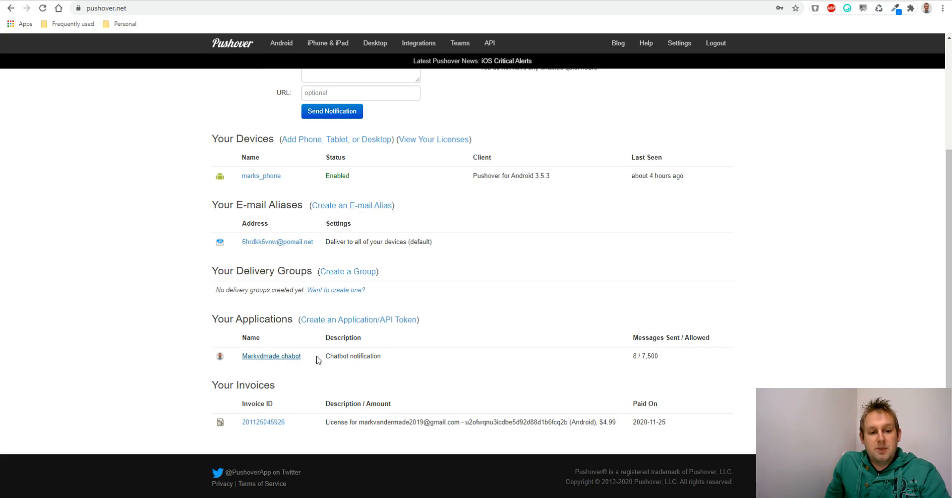
pyautogui.click(271, 356)
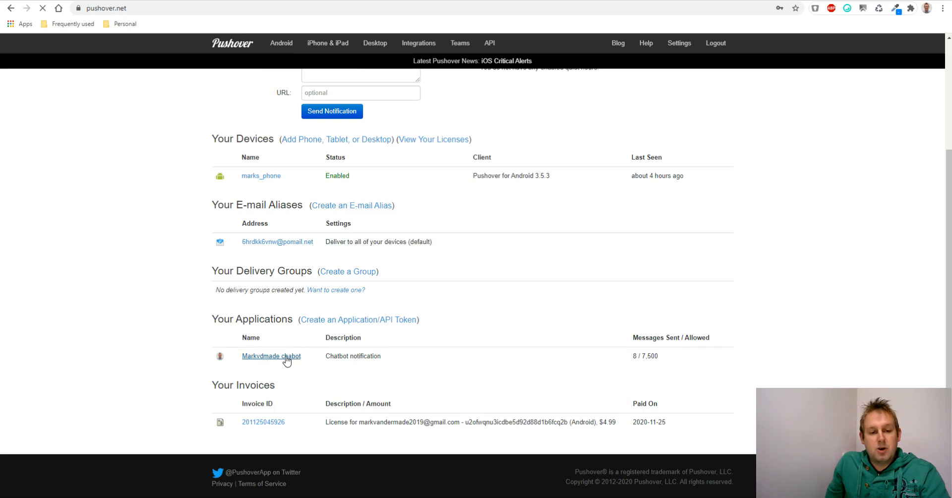
pyautogui.click(271, 356)
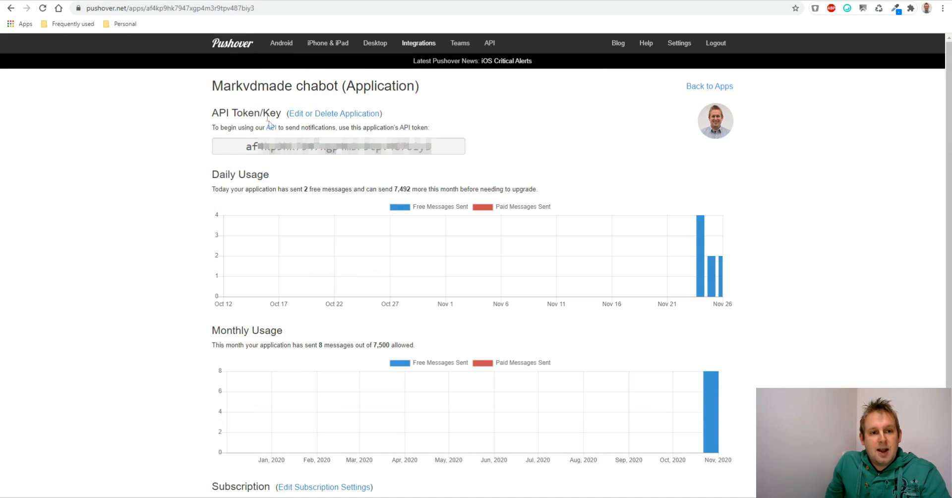
pyautogui.click(321, 113)
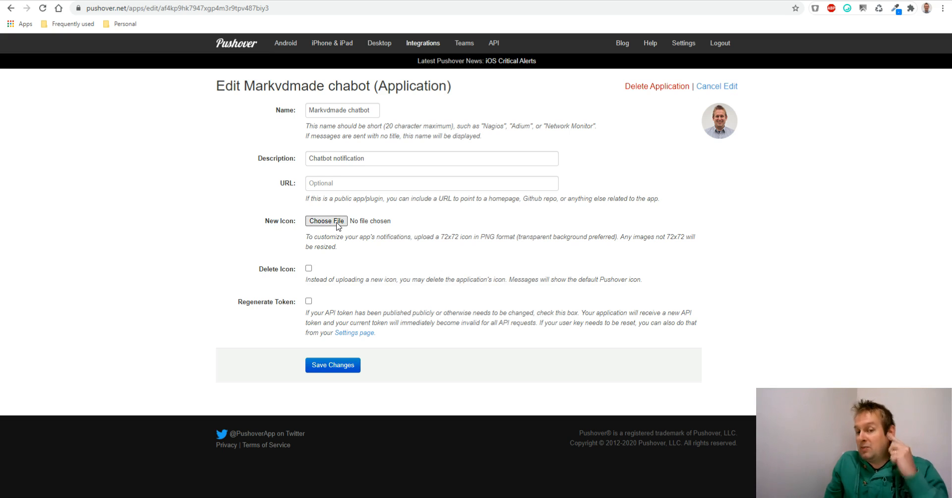
pyautogui.moveTo(340, 368)
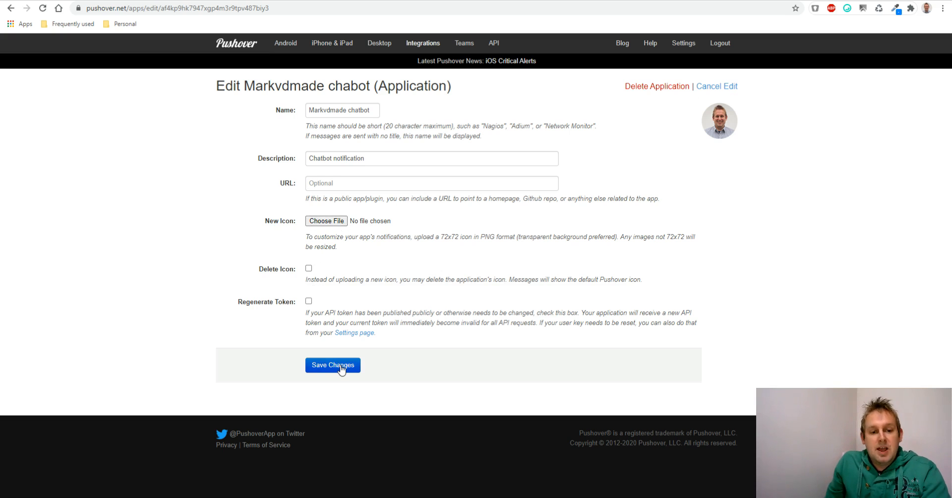
pyautogui.moveTo(351, 356)
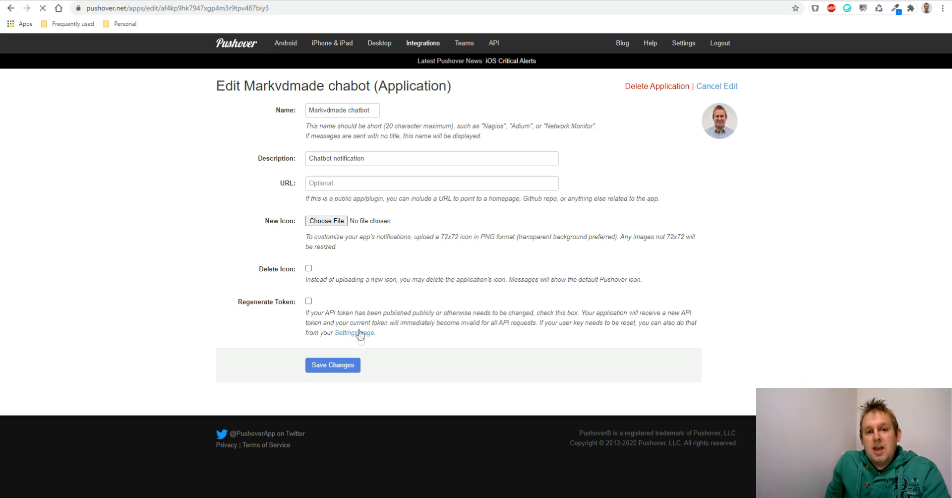
# - Save the corrected application name, select its API token, and return to the apps list
pyautogui.click(332, 365)
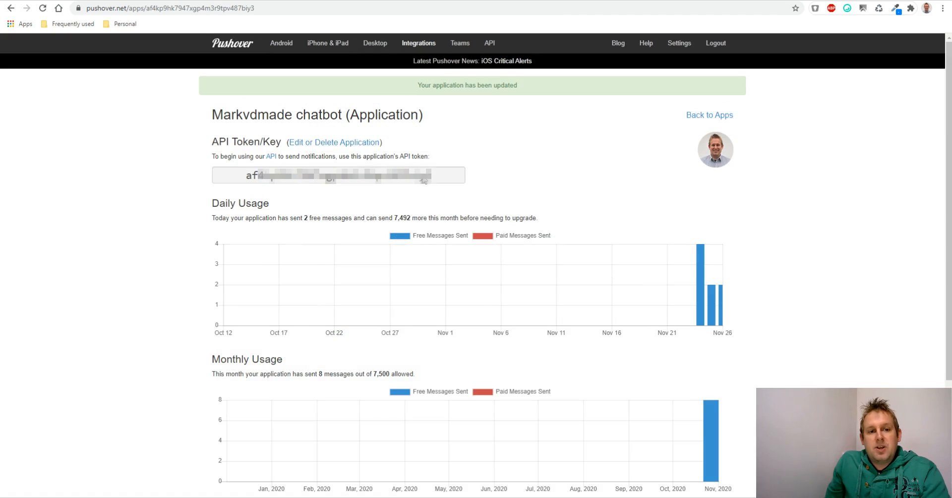
pyautogui.tripleClick(337, 175)
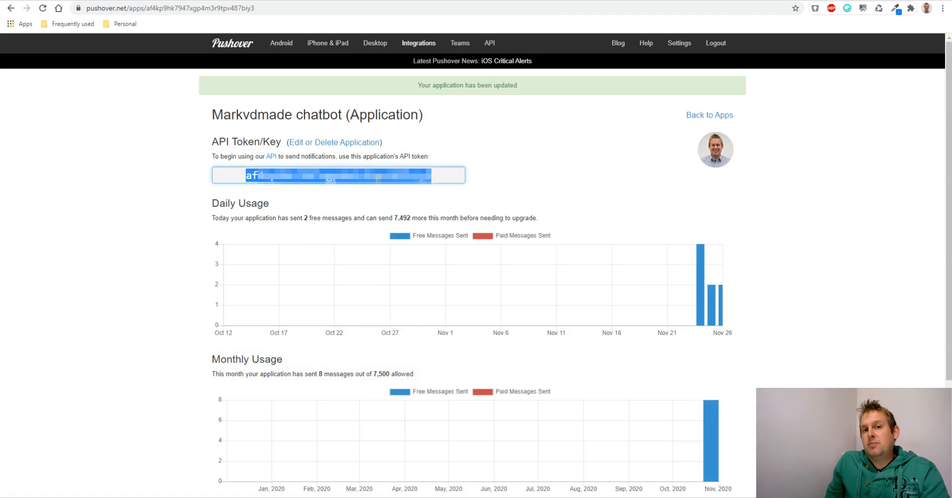
pyautogui.moveTo(654, 144)
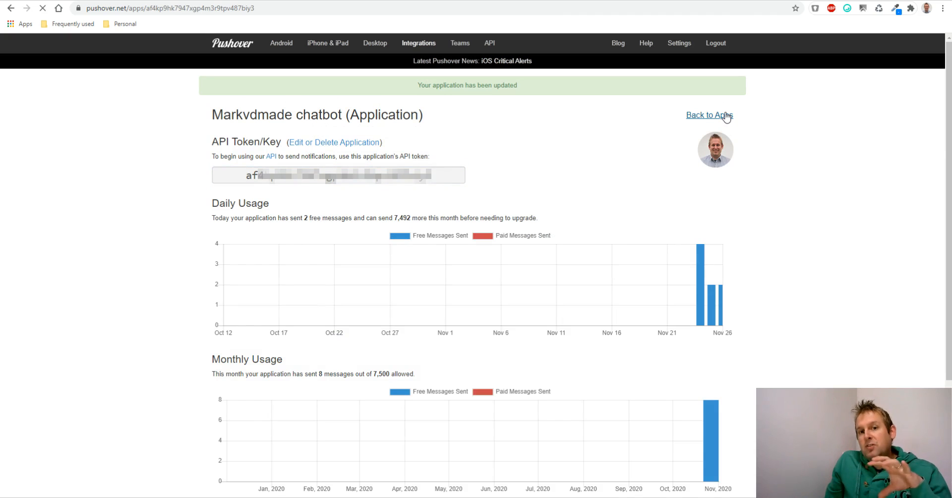
pyautogui.click(710, 115)
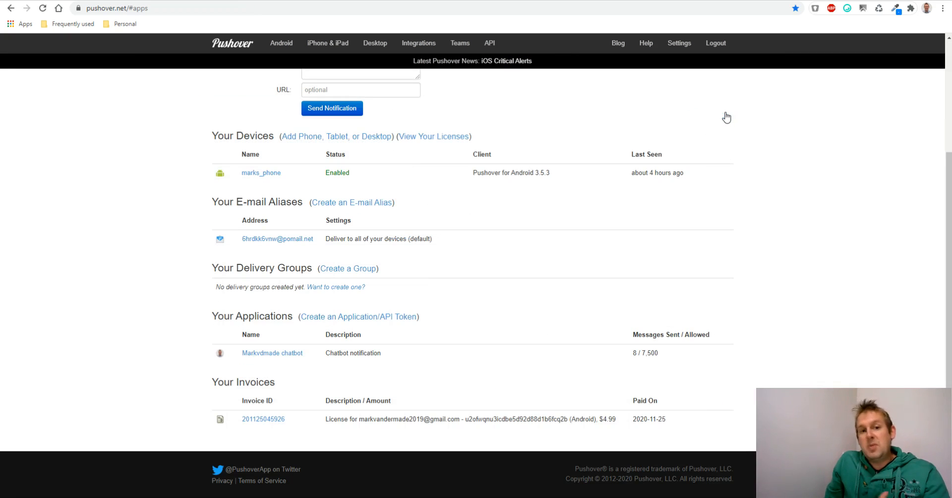
# - Open the Pushover Message API documentation from the top navigation
pyautogui.scroll(3)
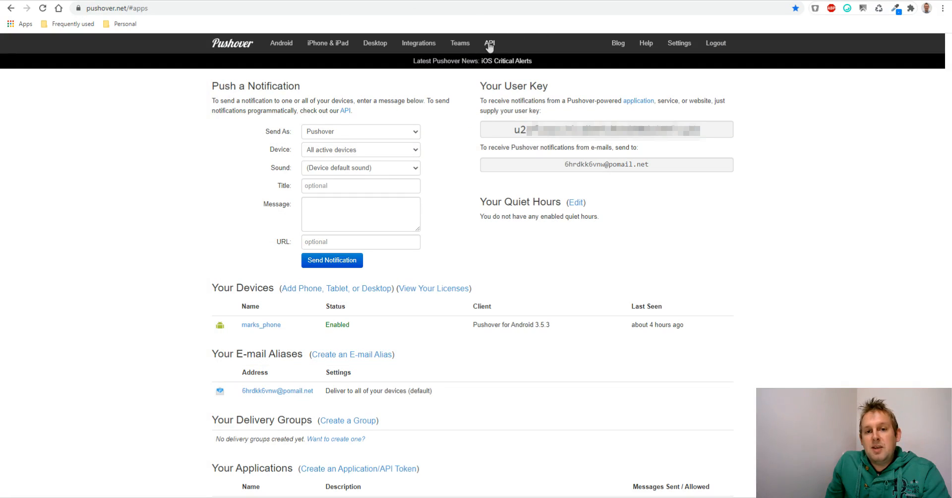
pyautogui.click(488, 42)
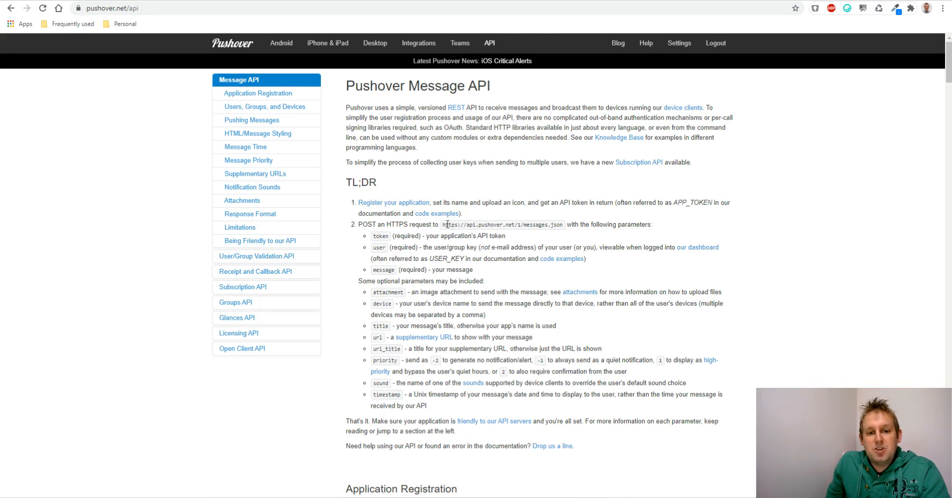
pyautogui.moveTo(444, 224)
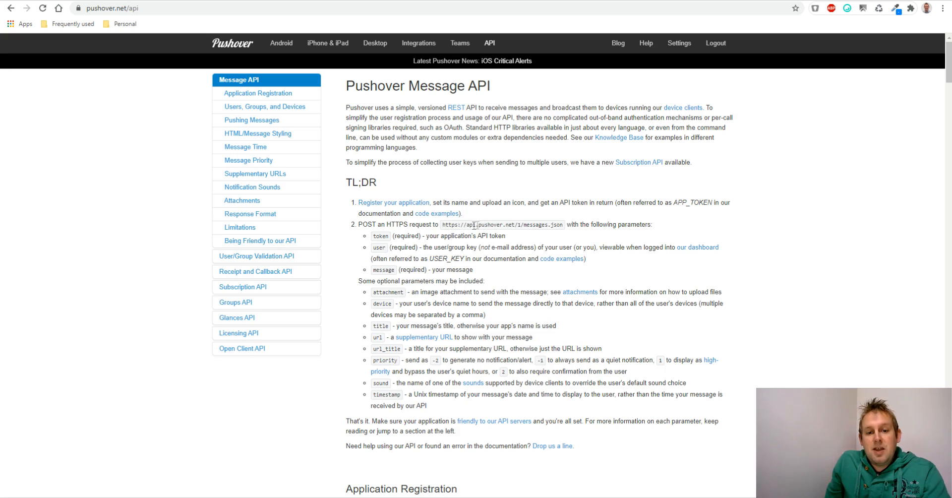
pyautogui.moveTo(523, 225)
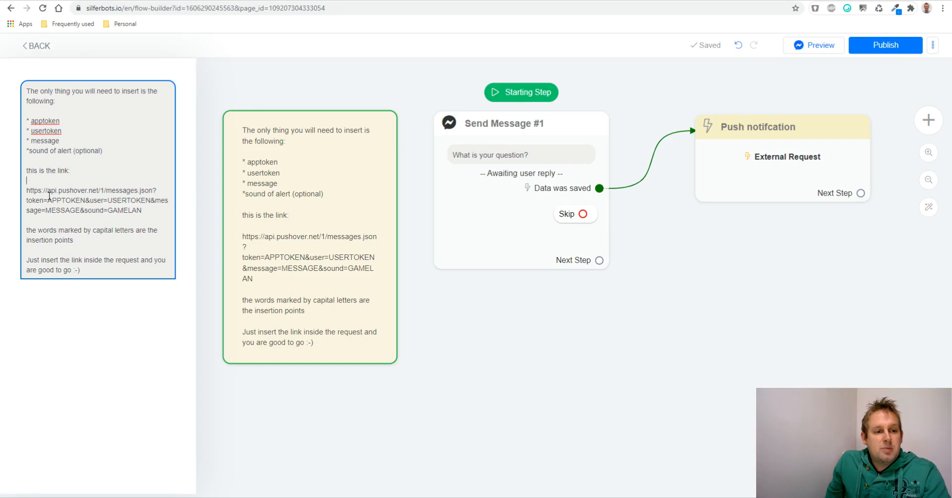
# - Highlight the api.pushover.net/1/messages.json link in the note and its capitalised placeholders
pyautogui.moveTo(26, 191); pyautogui.dragTo(155, 190)
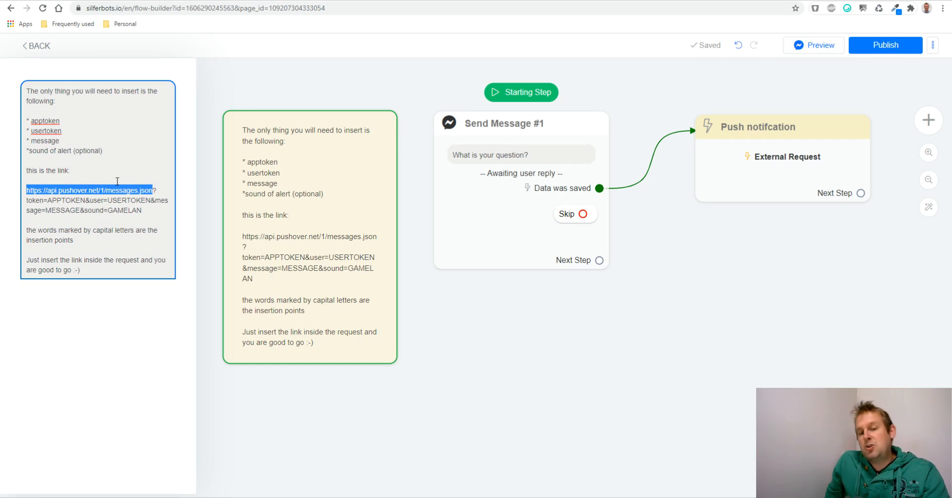
pyautogui.moveTo(164, 141)
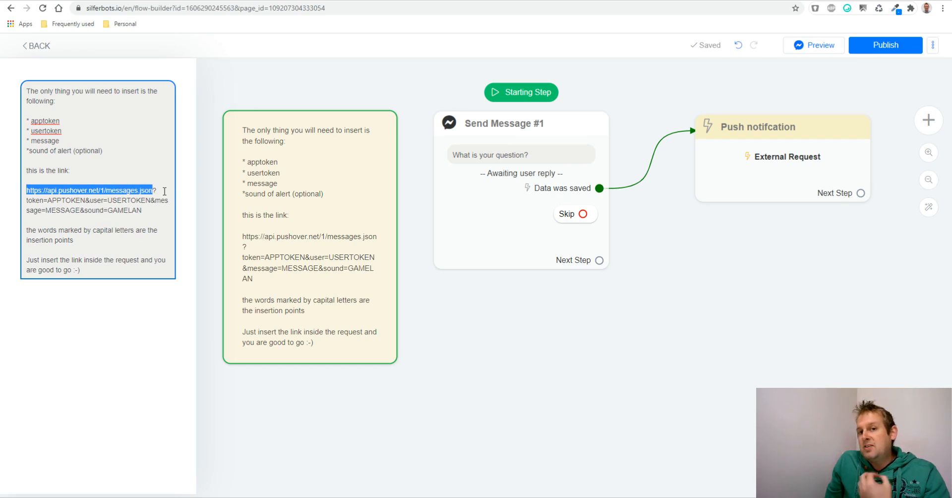
pyautogui.click(88, 190)
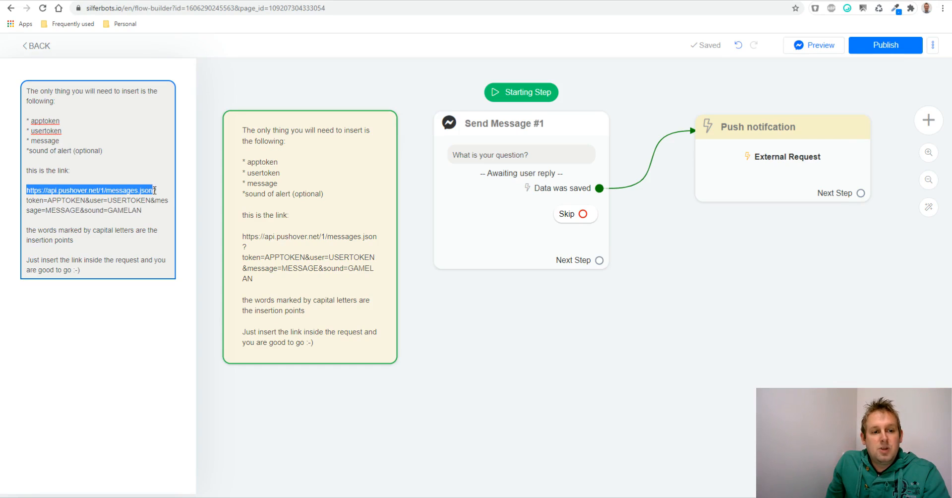
pyautogui.click(89, 190)
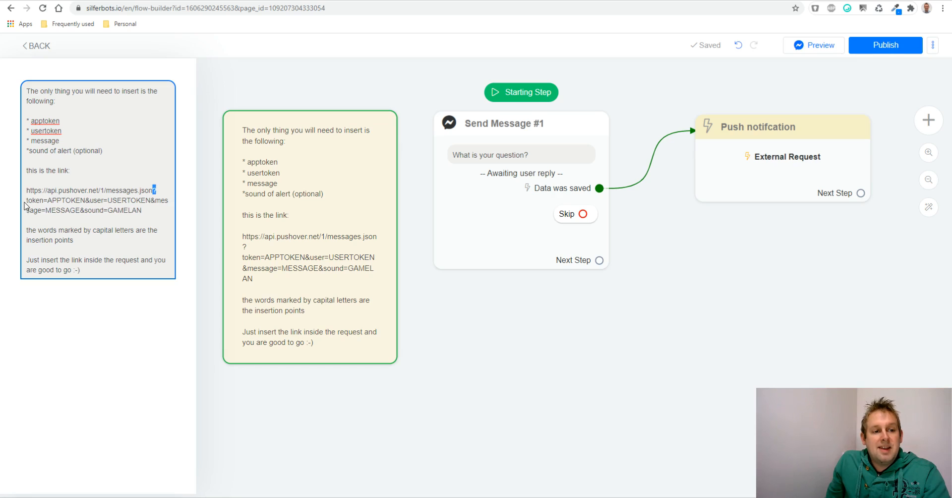
pyautogui.doubleClick(30, 200)
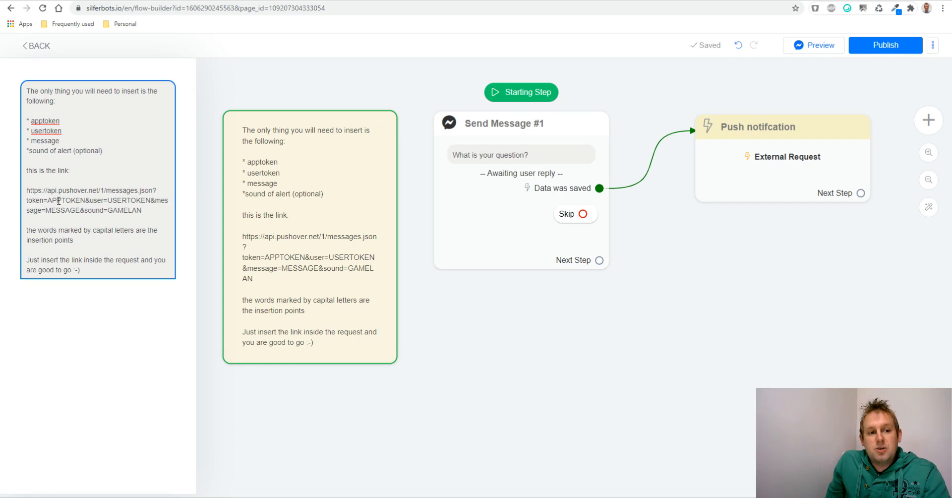
pyautogui.moveTo(309, 65)
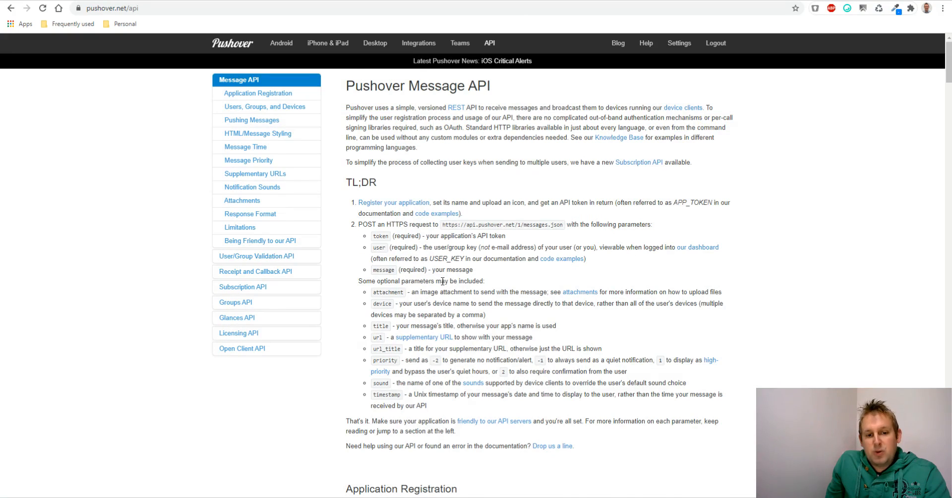
# - Scroll the Message API page past the TL;DR parameters toward Notification Sounds
pyautogui.scroll(-3)
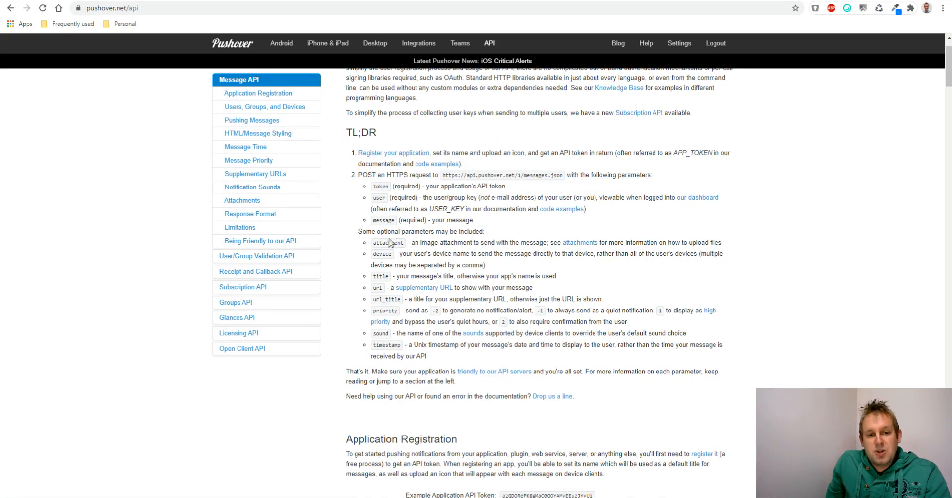
pyautogui.moveTo(472, 252)
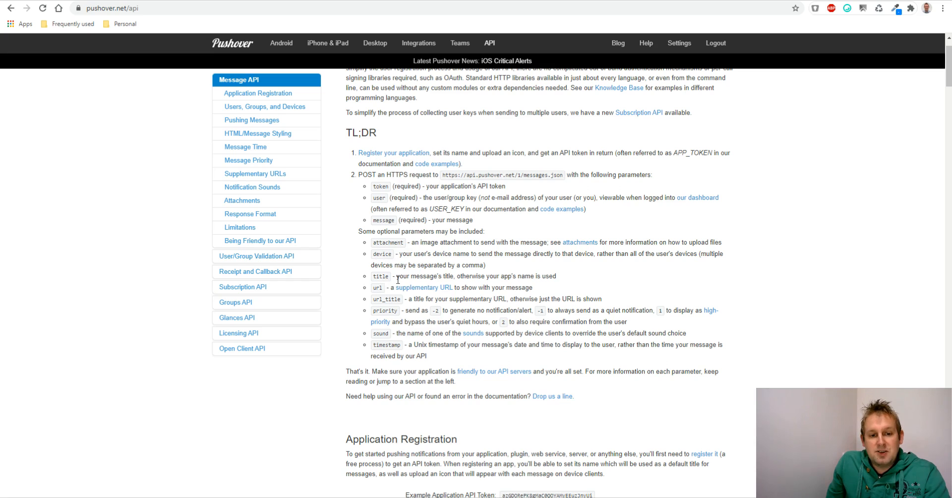
pyautogui.moveTo(429, 321)
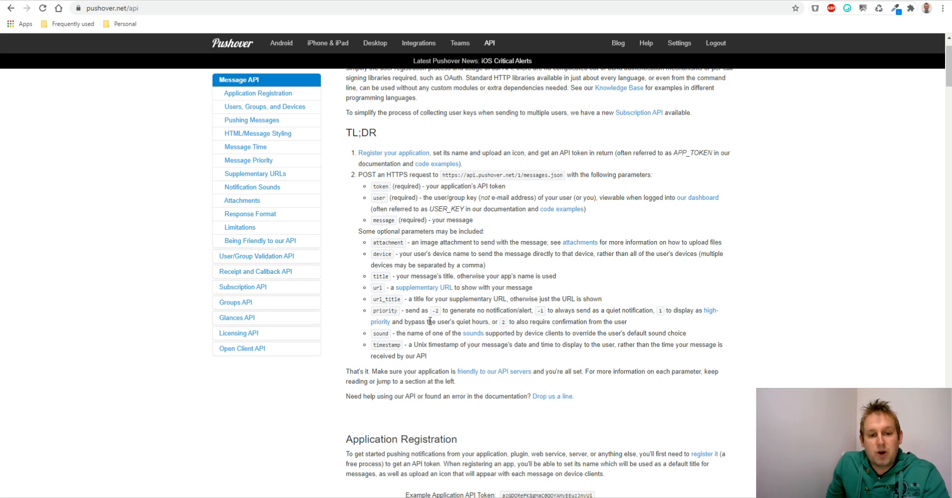
pyautogui.moveTo(433, 344)
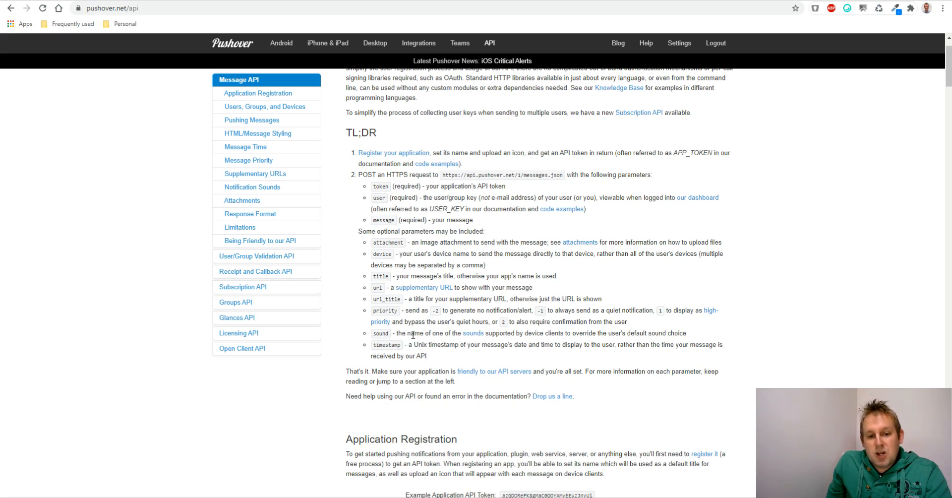
pyautogui.moveTo(420, 330)
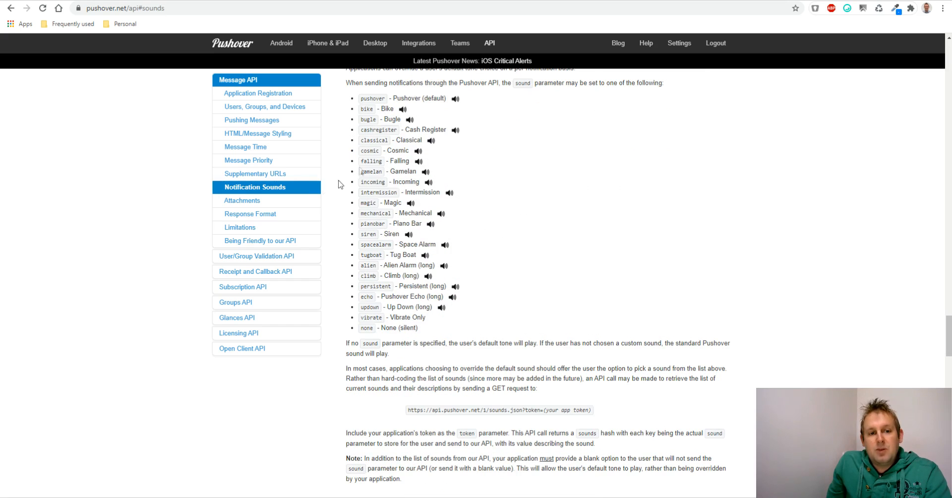
pyautogui.moveTo(496, 129)
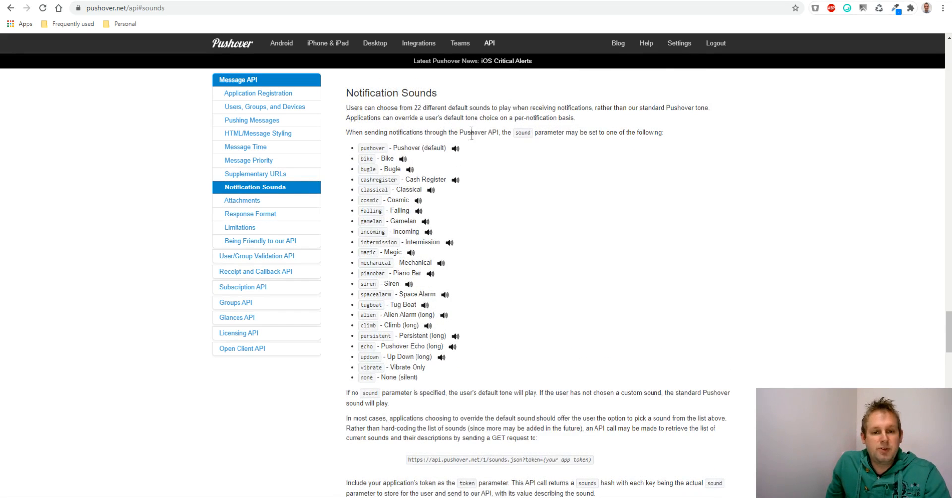
pyautogui.moveTo(468, 152)
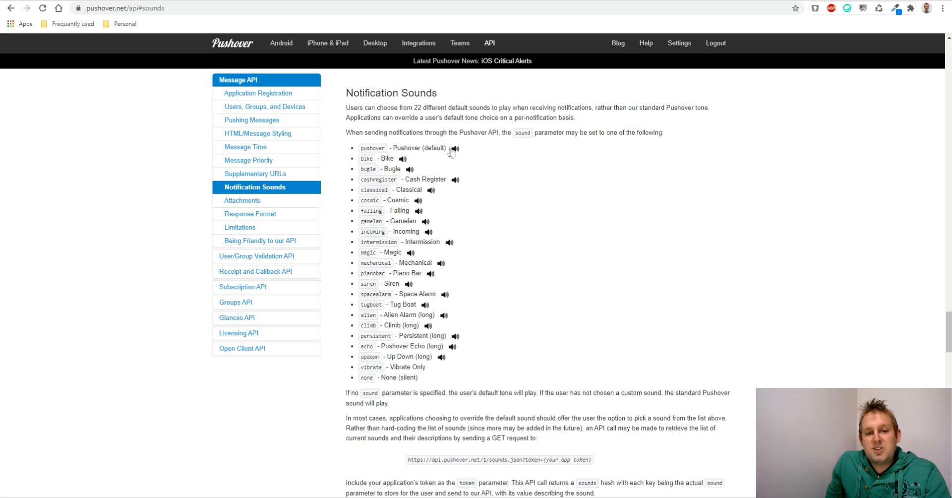
pyautogui.moveTo(459, 152)
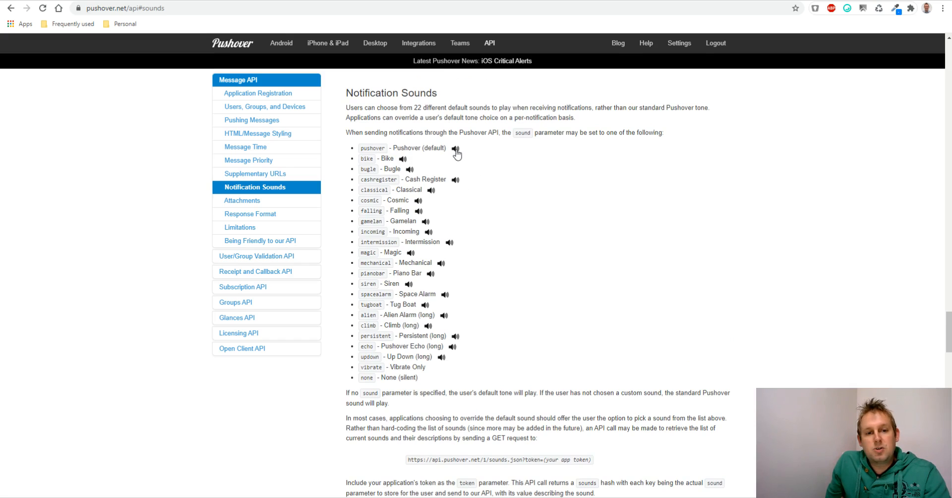
pyautogui.moveTo(399, 160)
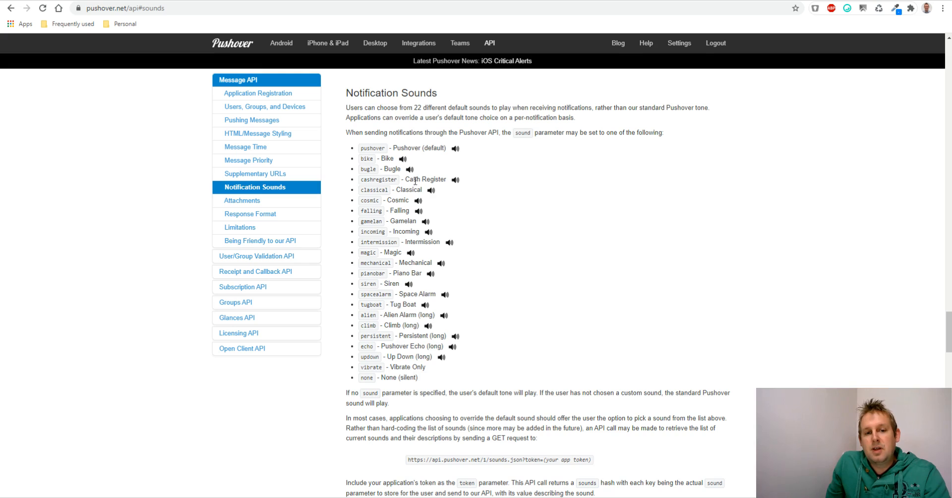
pyautogui.moveTo(455, 179)
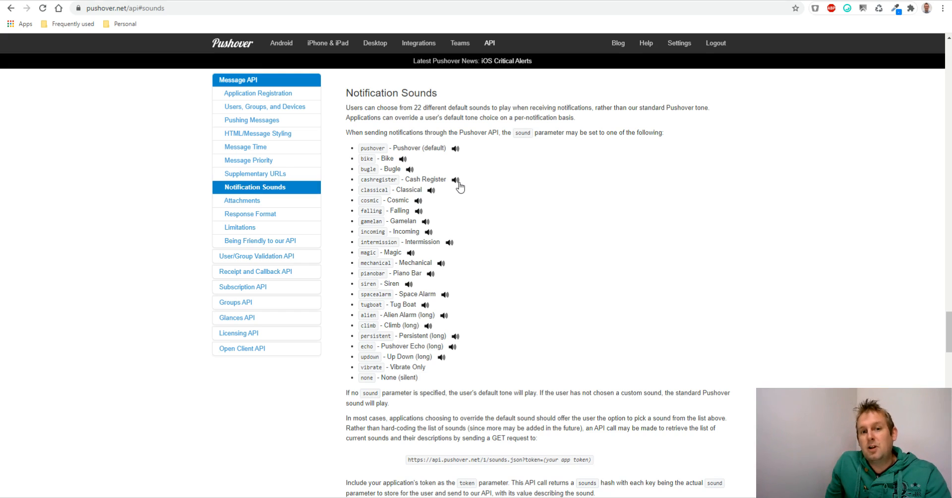
pyautogui.moveTo(432, 193)
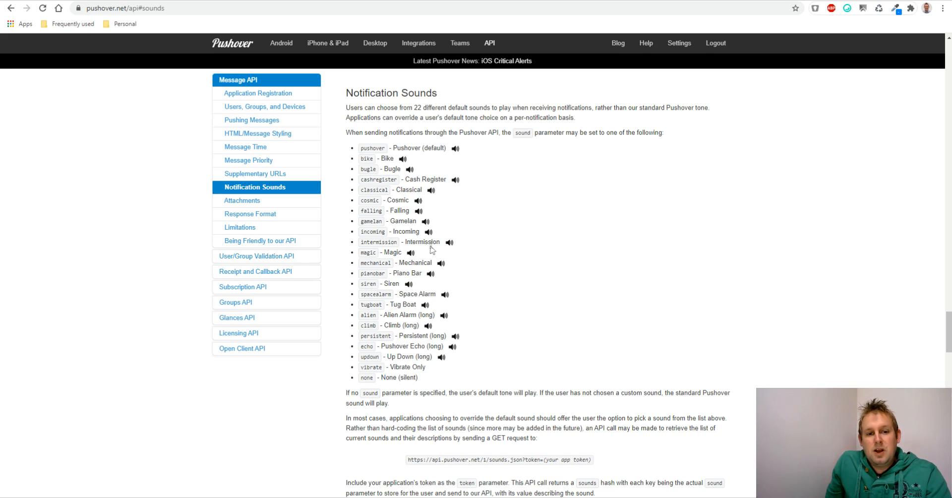
pyautogui.moveTo(410, 253)
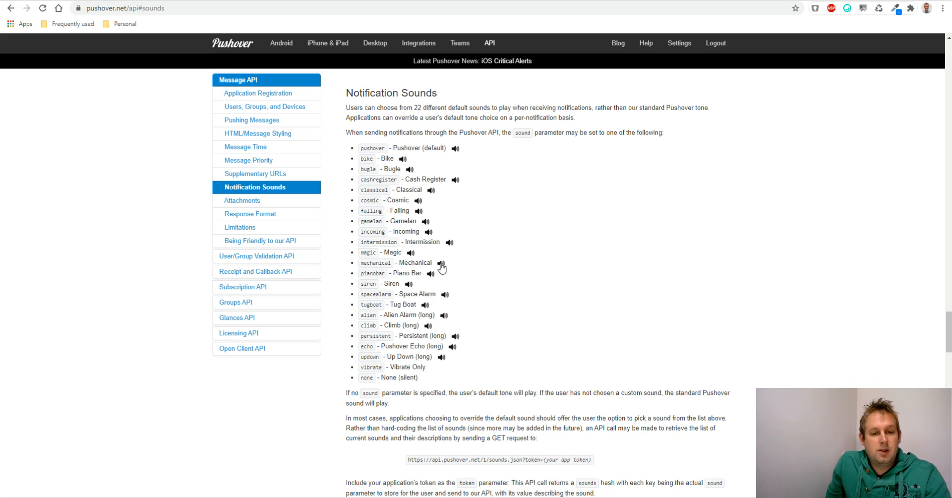
pyautogui.moveTo(434, 276)
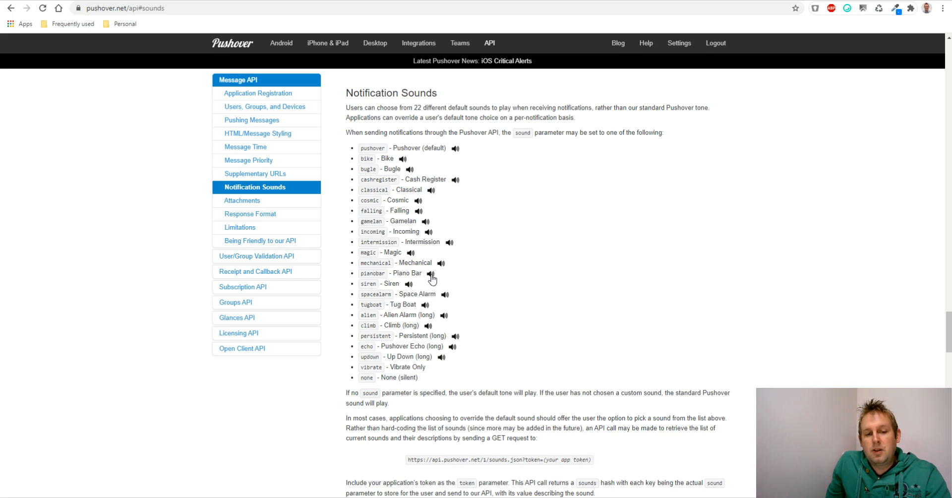
pyautogui.moveTo(448, 295)
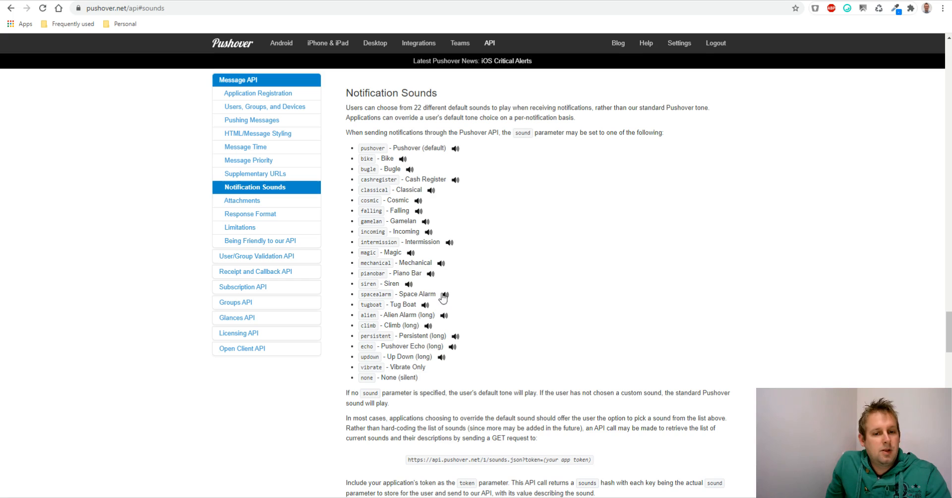
pyautogui.moveTo(424, 311)
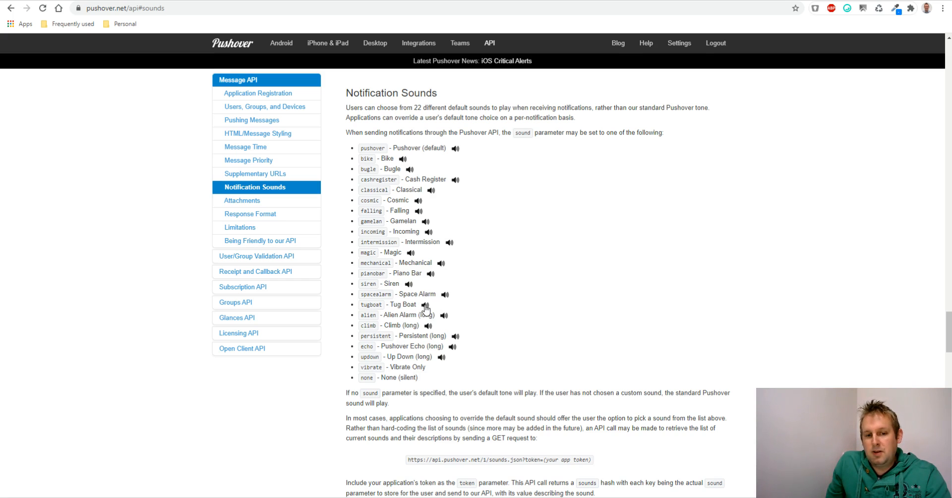
pyautogui.moveTo(522, 77)
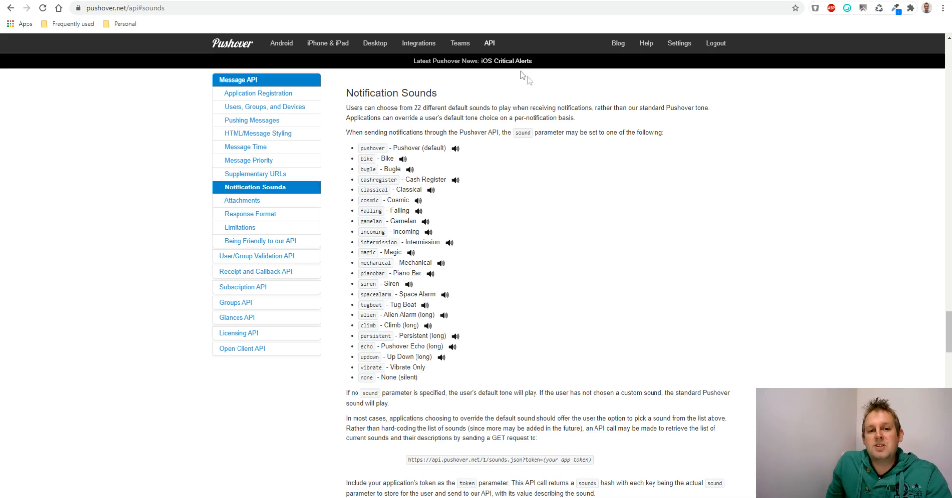
pyautogui.moveTo(500, 159)
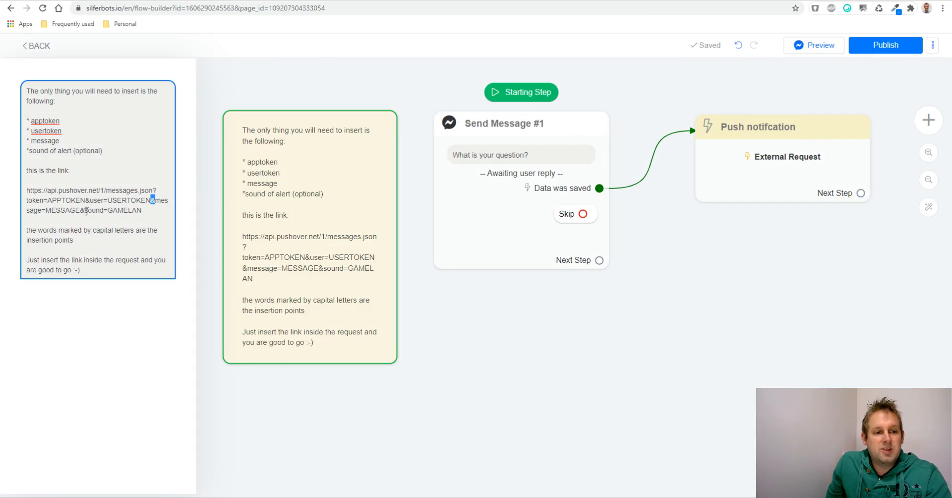
# - Select the sound value in the note's link and pick out Cosmic in Pushover's sound list
pyautogui.doubleClick(73, 210)
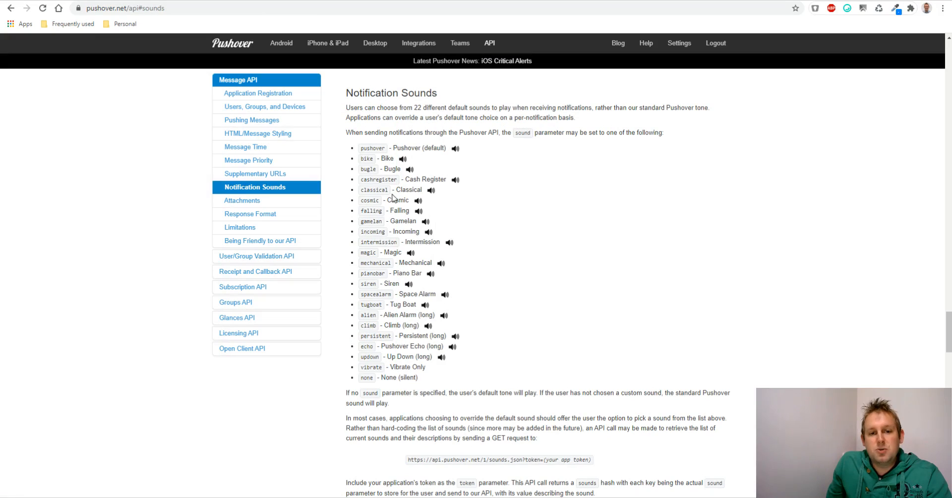
pyautogui.doubleClick(398, 199)
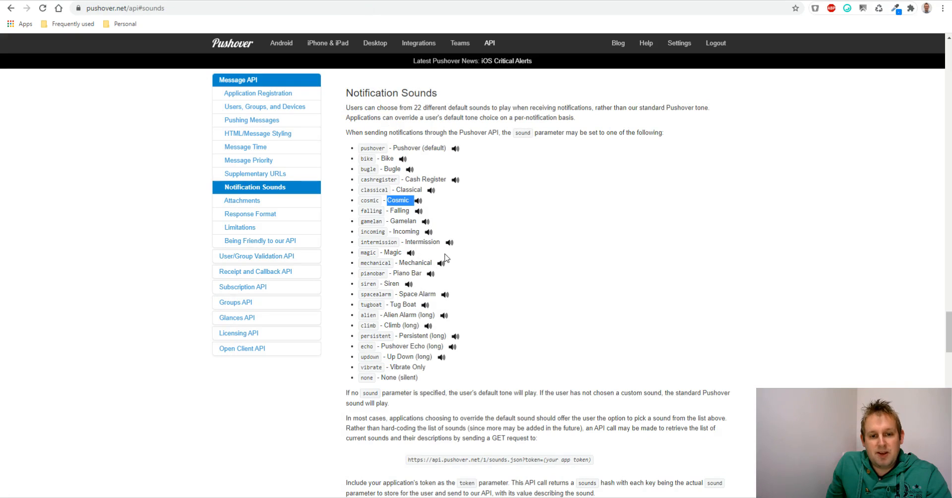
pyautogui.moveTo(424, 225)
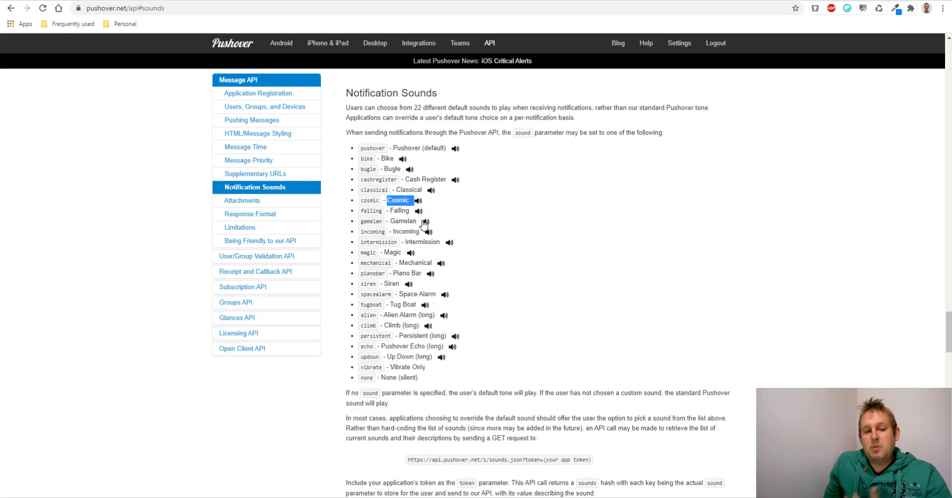
pyautogui.moveTo(426, 223)
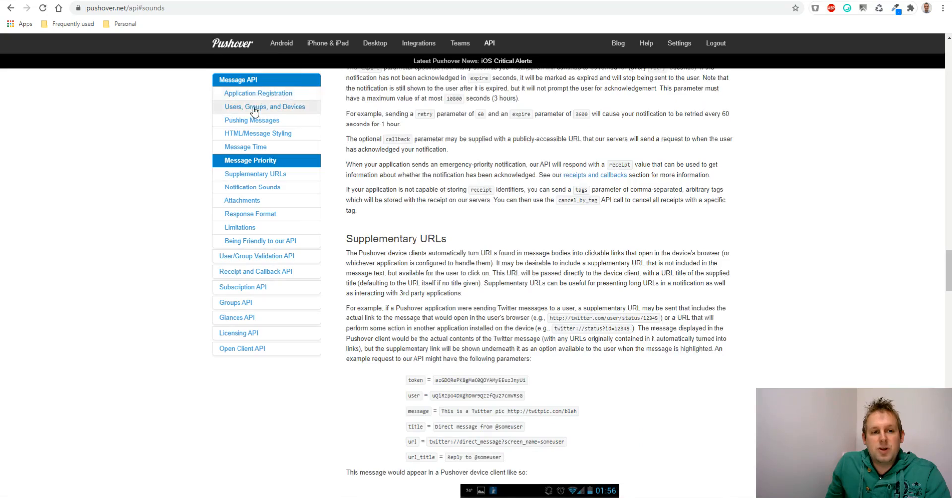
# - Scroll back through the optional message parameters in the Pushover API docs
pyautogui.click(257, 94)
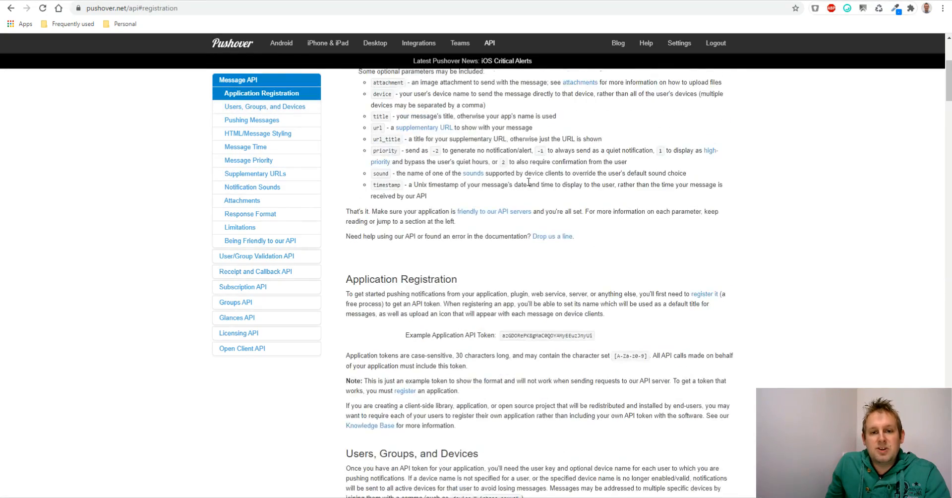
pyautogui.scroll(3)
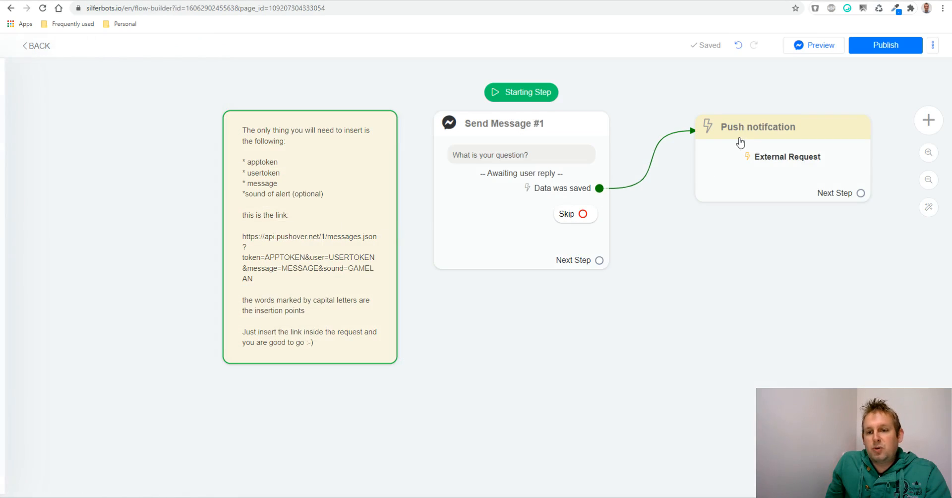
# - Open the Push notification's External Request and inspect the Pushover messages URL with its token placeholders
pyautogui.click(757, 127)
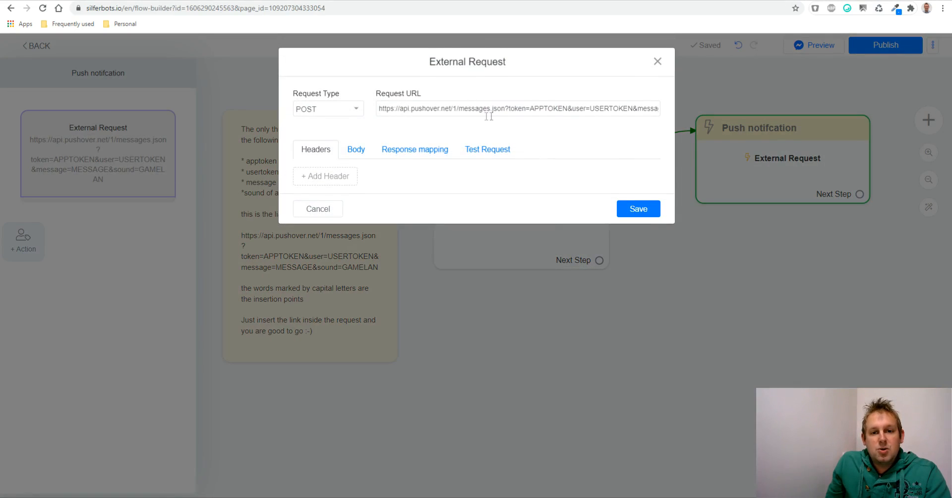
pyautogui.doubleClick(552, 108)
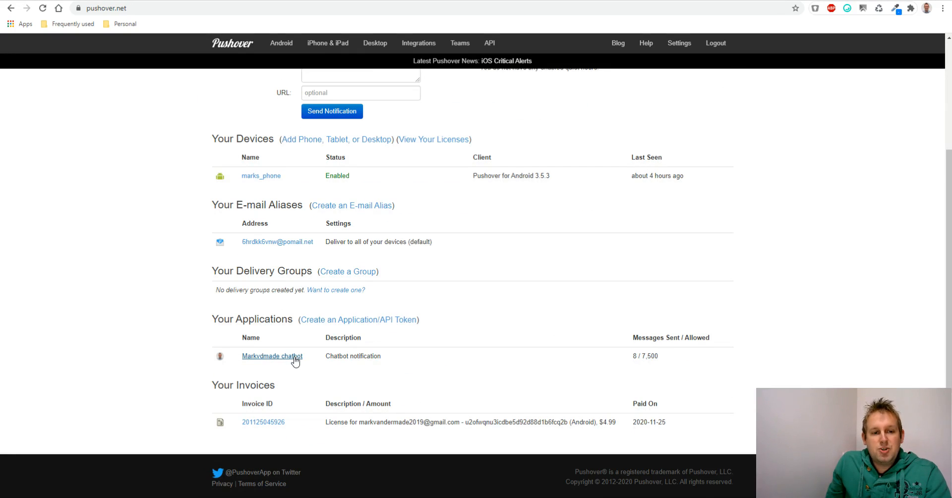
pyautogui.scroll(3)
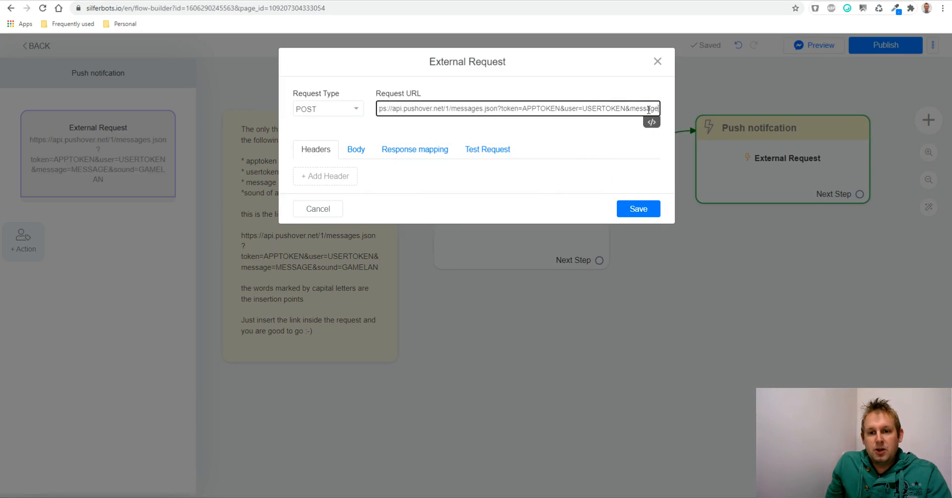
pyautogui.doubleClick(621, 108)
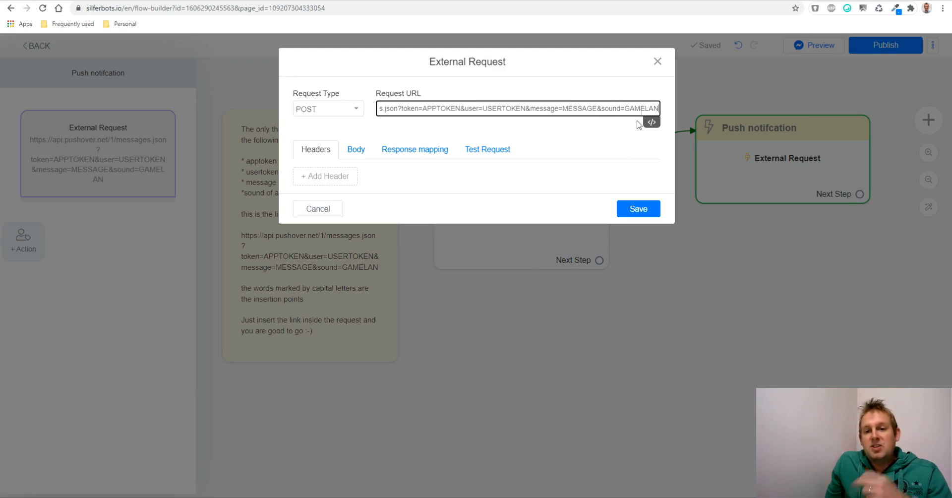
pyautogui.moveTo(609, 177)
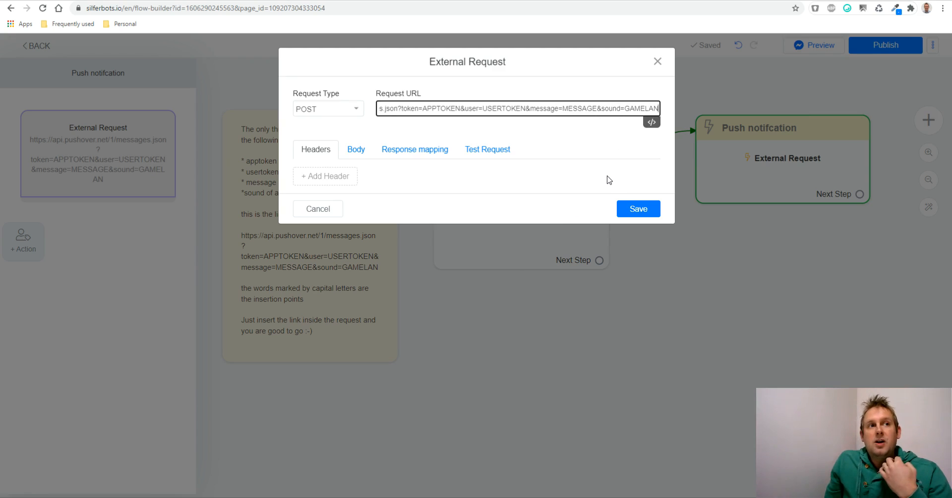
pyautogui.moveTo(602, 177)
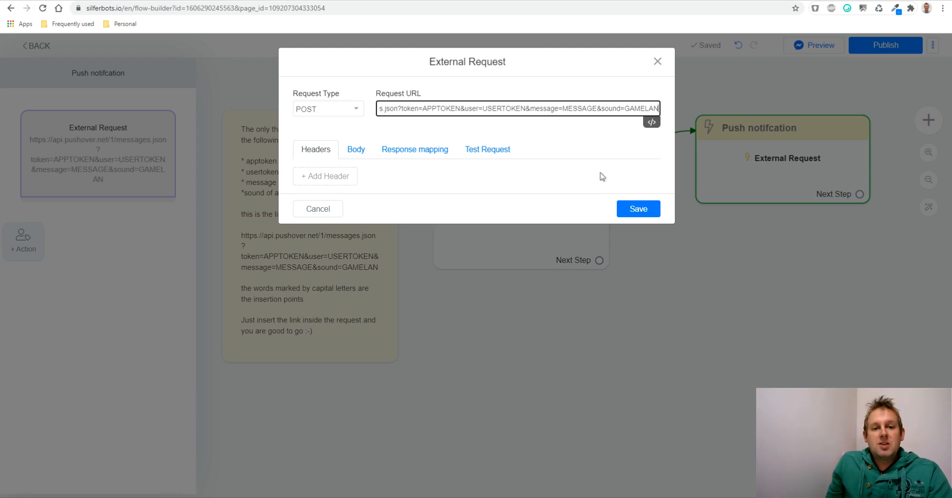
pyautogui.moveTo(486, 166)
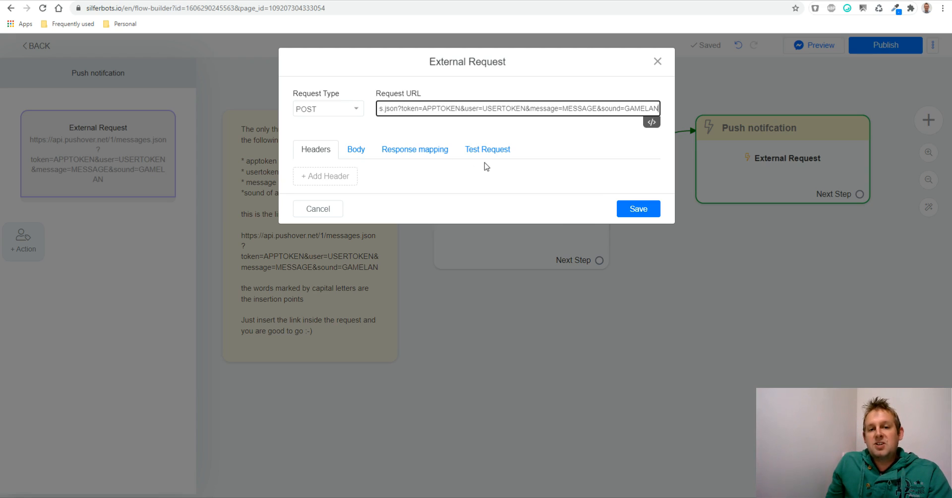
pyautogui.moveTo(619, 98)
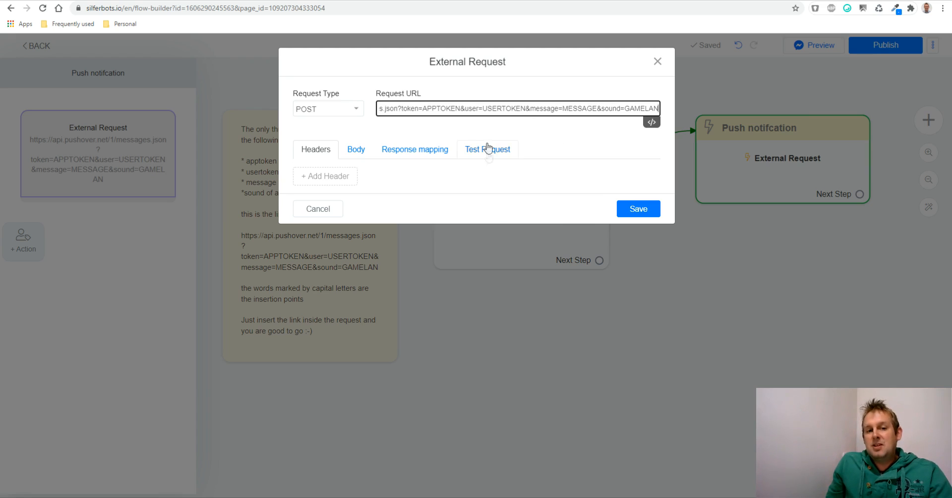
pyautogui.moveTo(494, 158)
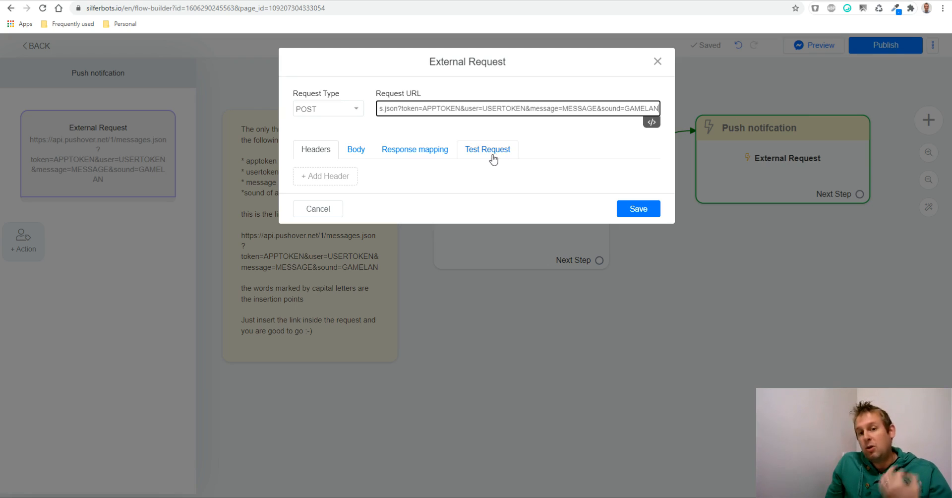
pyautogui.moveTo(112, 325)
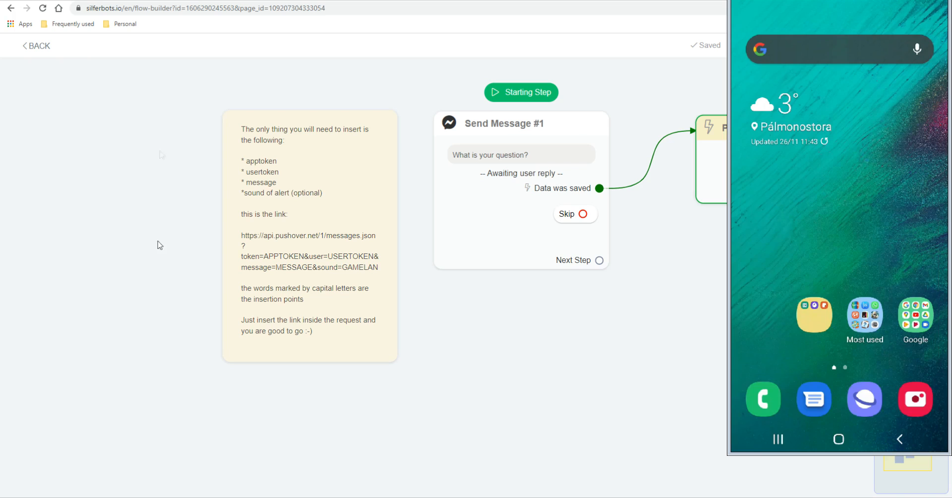
pyautogui.moveTo(167, 435)
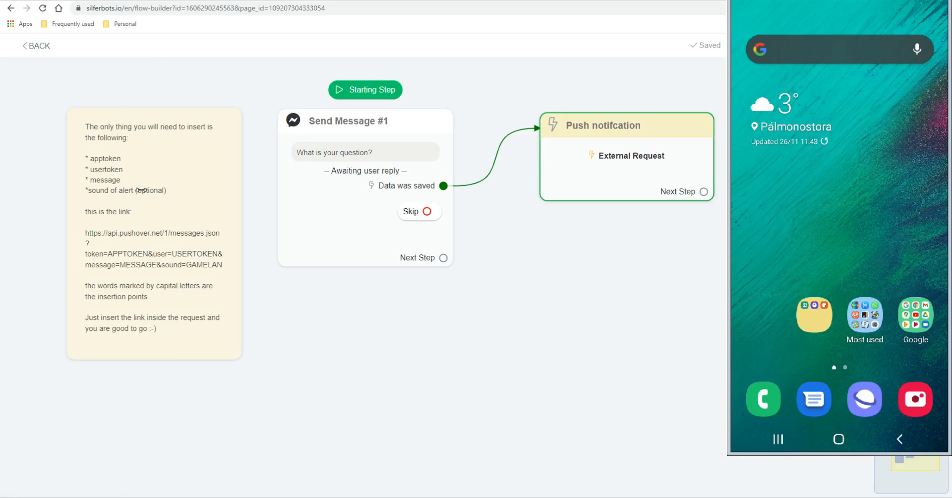
pyautogui.moveTo(631, 194)
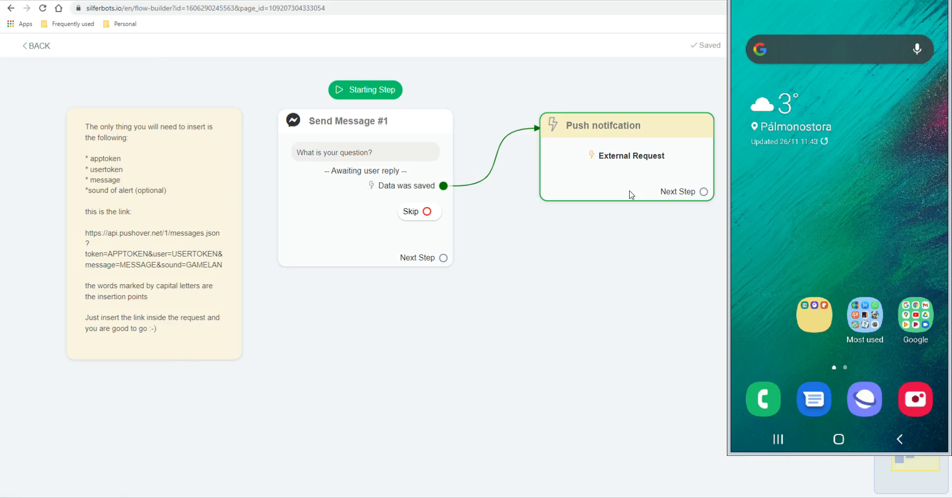
pyautogui.moveTo(583, 194)
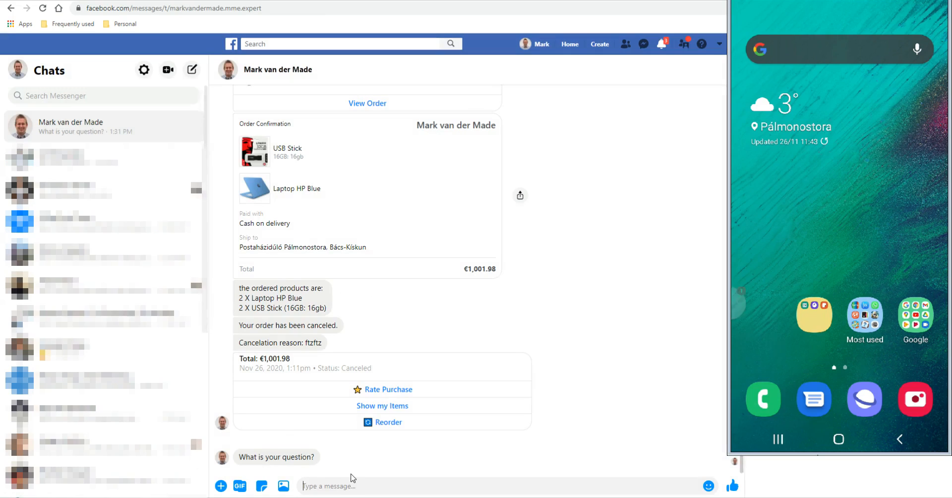
# - Send "I need help building a chatbot" as the reply in the Messenger chat
pyautogui.write('I need')
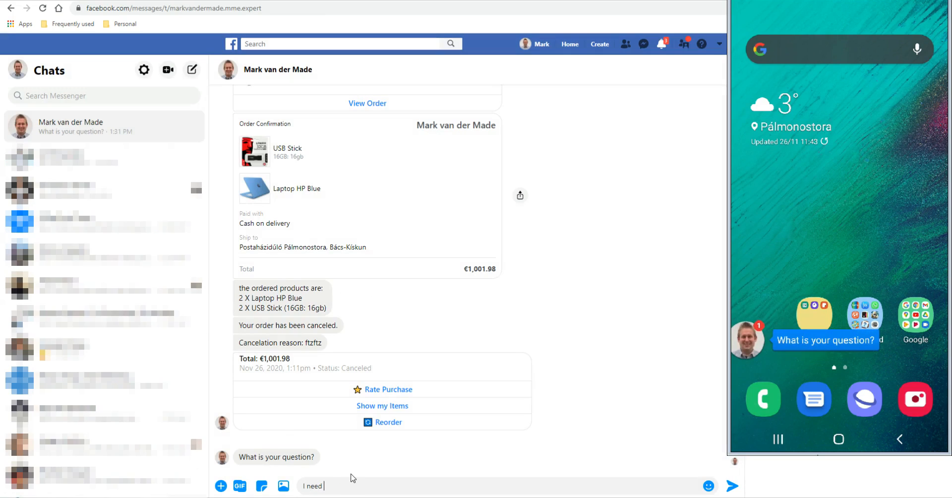
pyautogui.write('help building a chat')
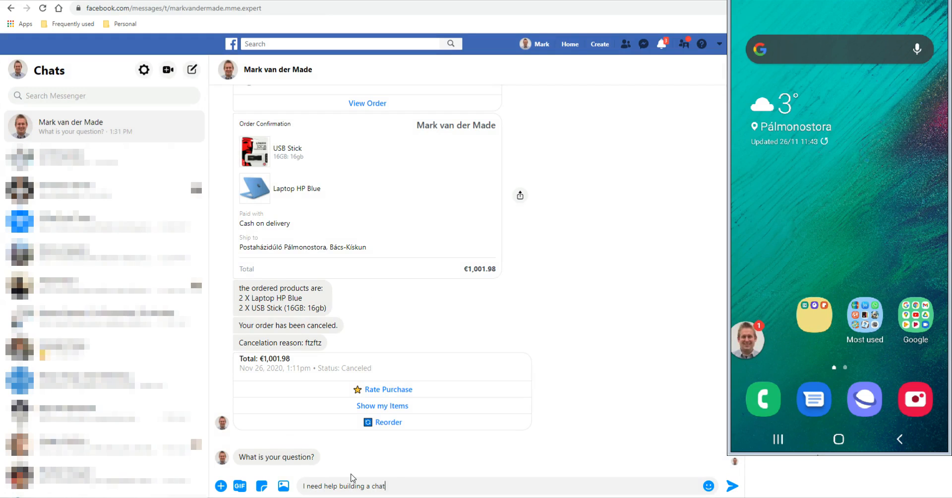
pyautogui.press('Enter')
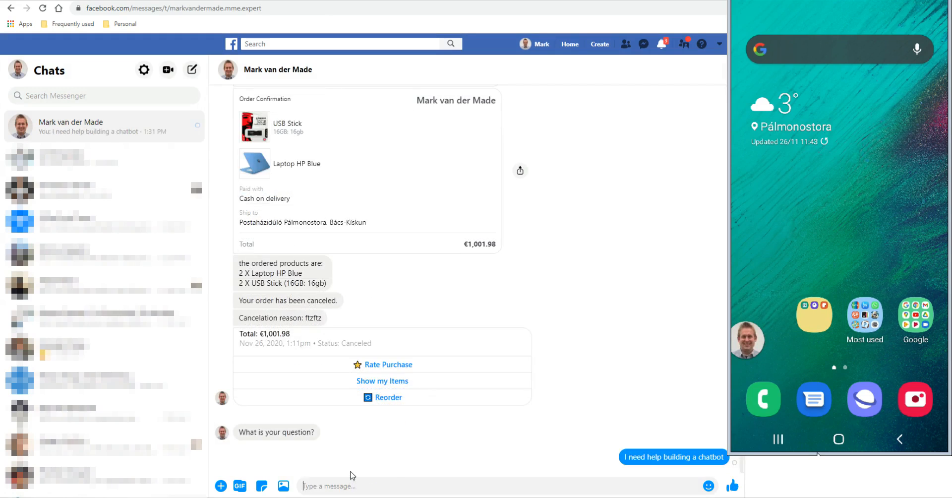
pyautogui.moveTo(235, 466)
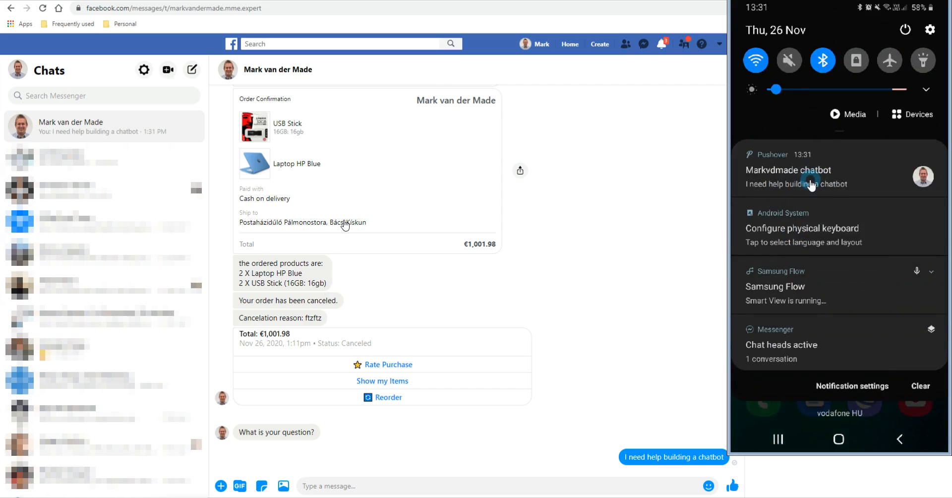
# - Open the Pushover Markvdmade chatbot notification on the phone
pyautogui.click(808, 178)
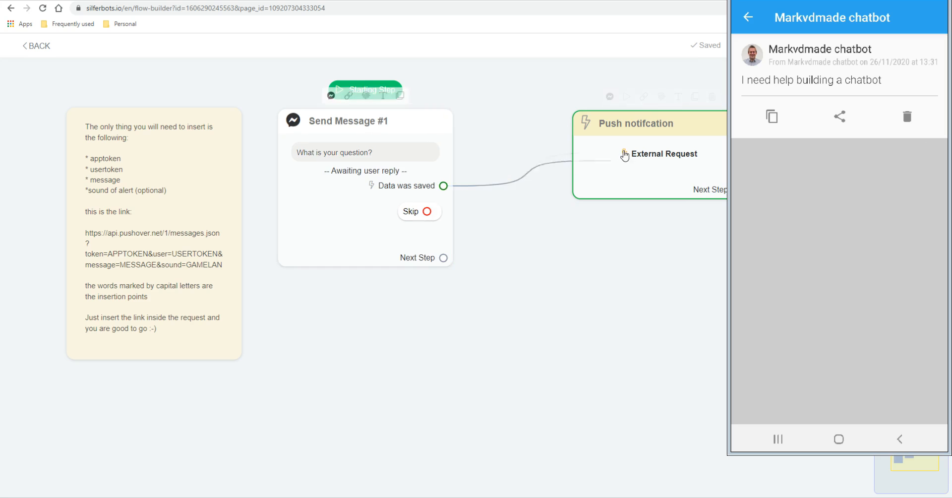
# - Add a Set Custom Field action to the push notification step targeting the 'question' field
pyautogui.click(663, 154)
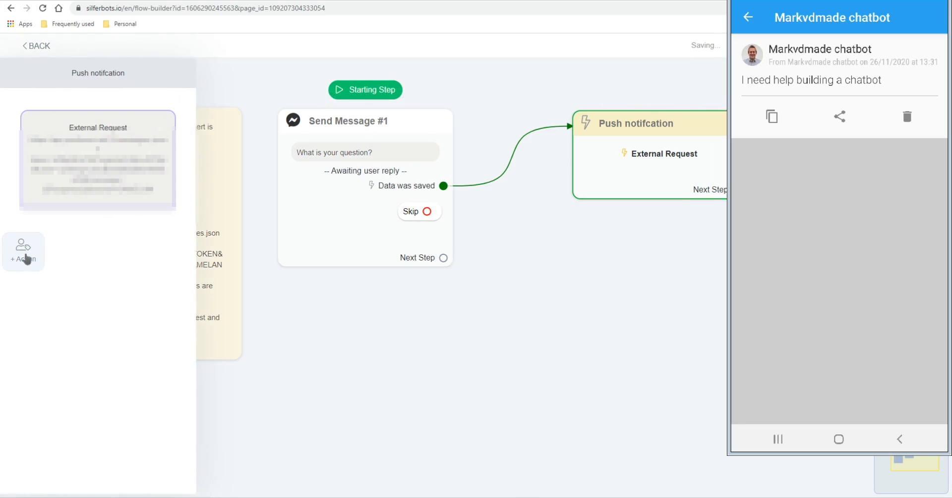
pyautogui.click(23, 251)
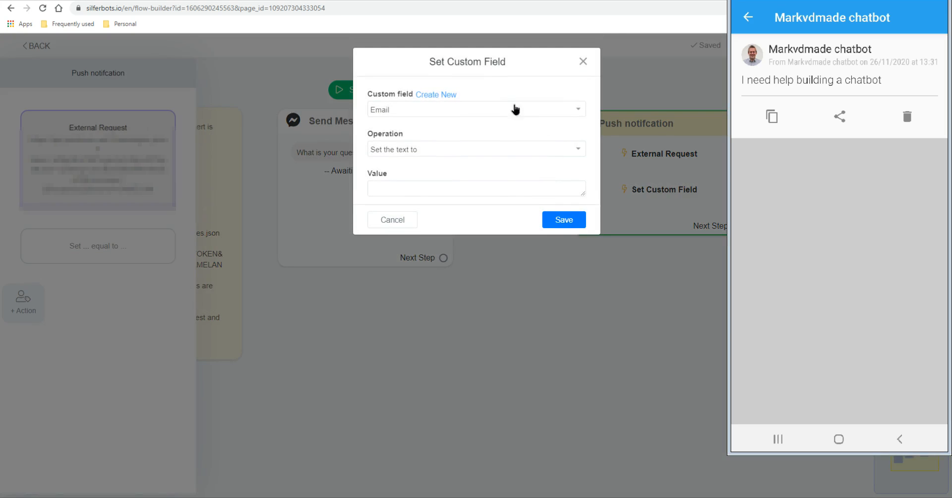
pyautogui.write('ques')
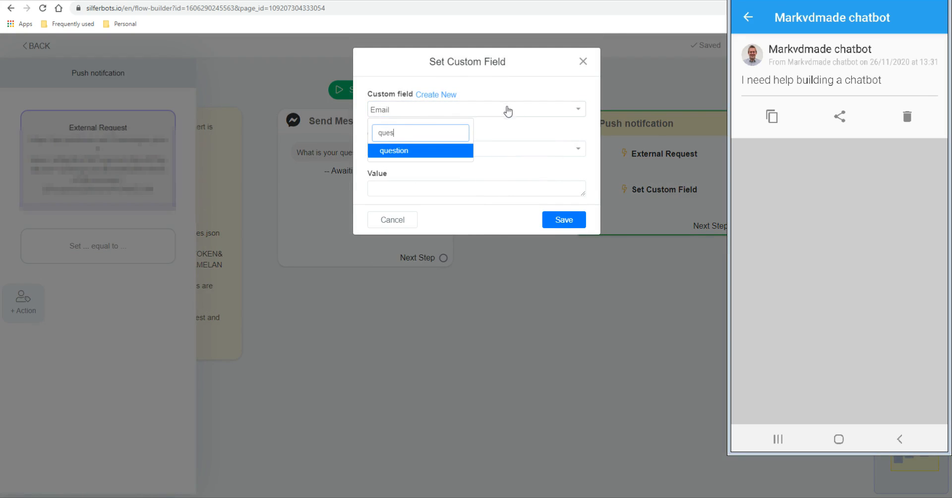
pyautogui.click(394, 151)
pyautogui.write('{')
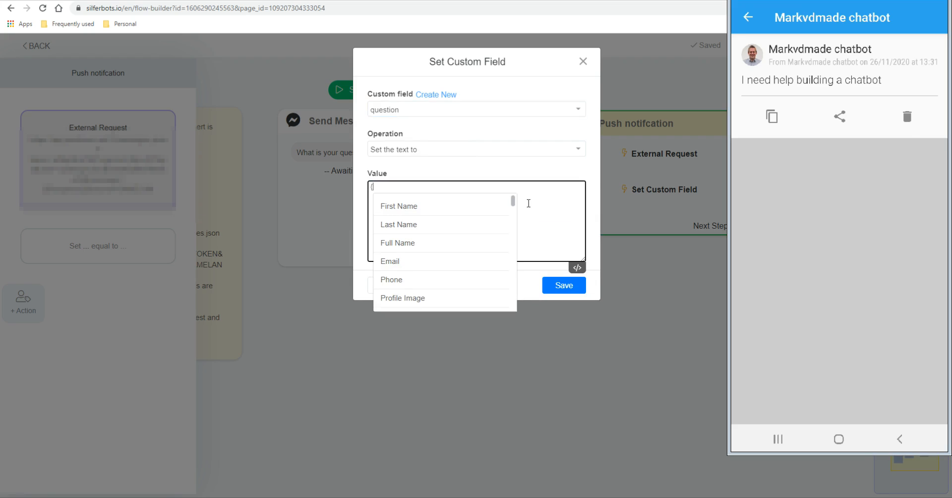
# - Begin the value with {{full_name}} 'just asked the following question' and the {{Response}} on a new line
pyautogui.click(397, 243)
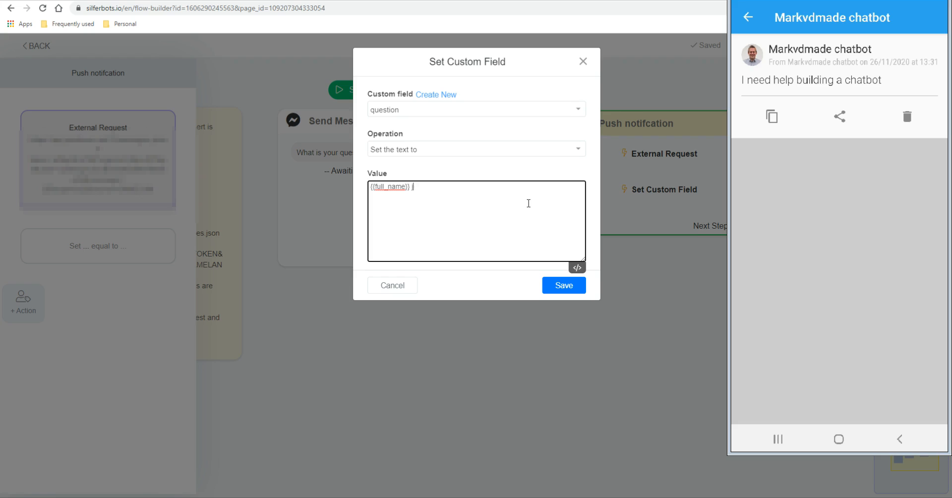
pyautogui.write('just asked the fol')
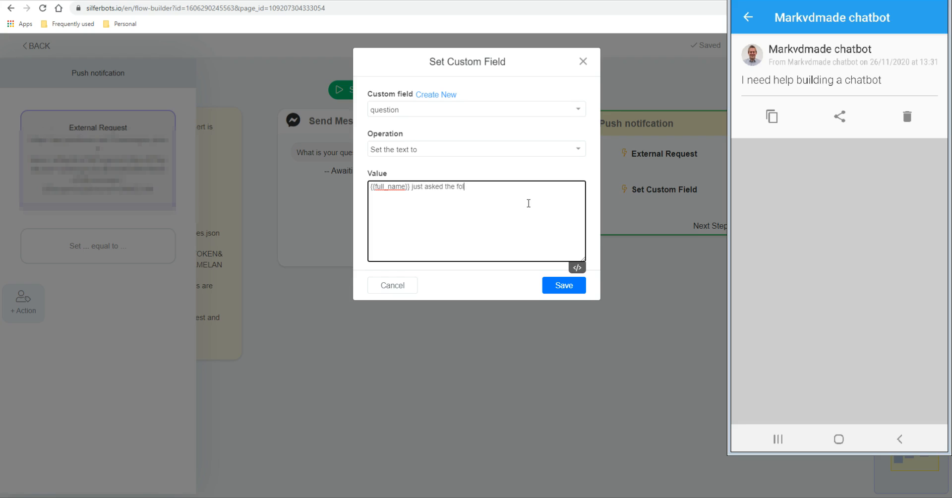
pyautogui.write('lowing question')
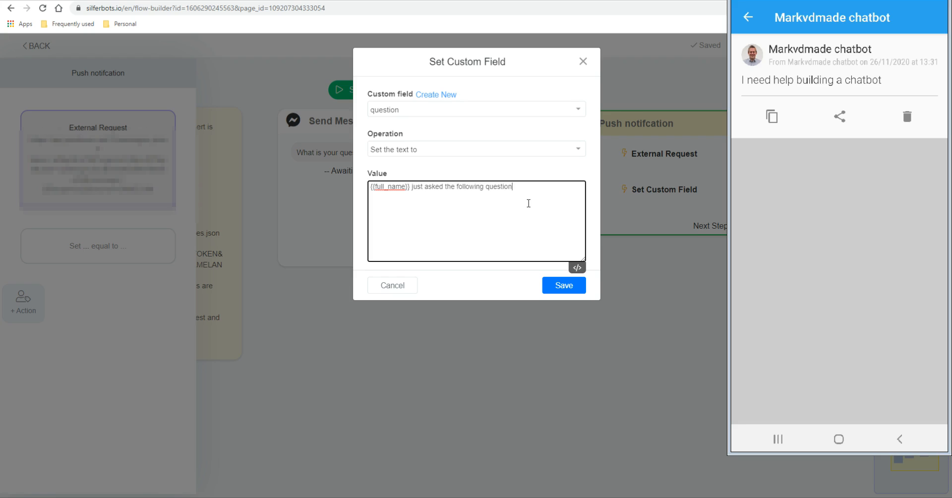
pyautogui.press('Enter')
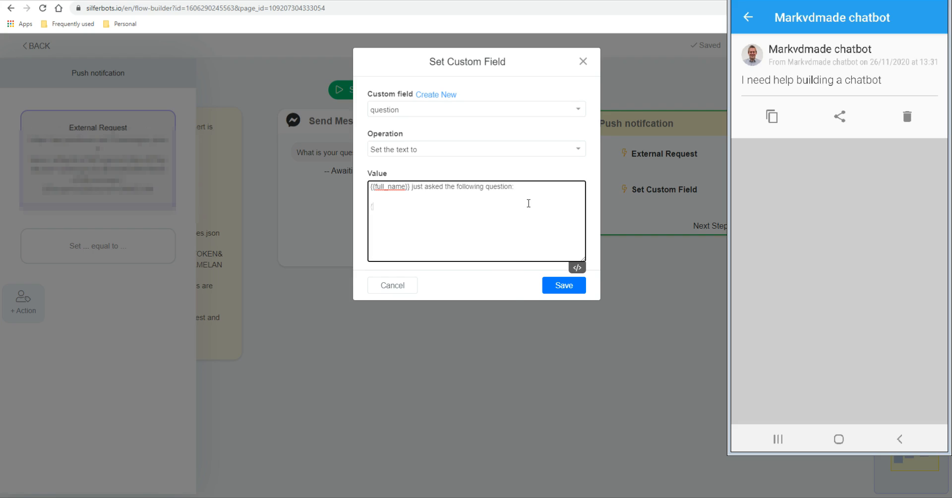
pyautogui.write('{response}}')
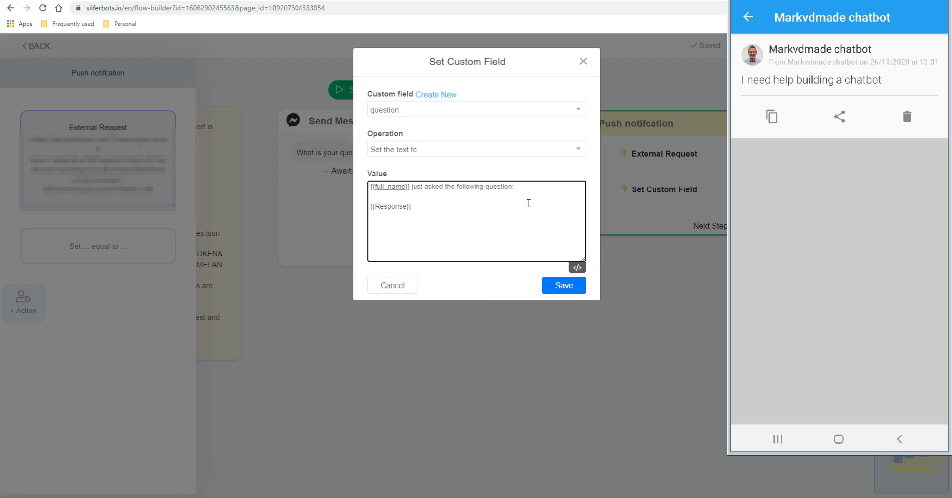
# - Append 'Reply using this link:' followed by the {{fb_chat_link}} live-chat variable
pyautogui.write('Reply back asap')
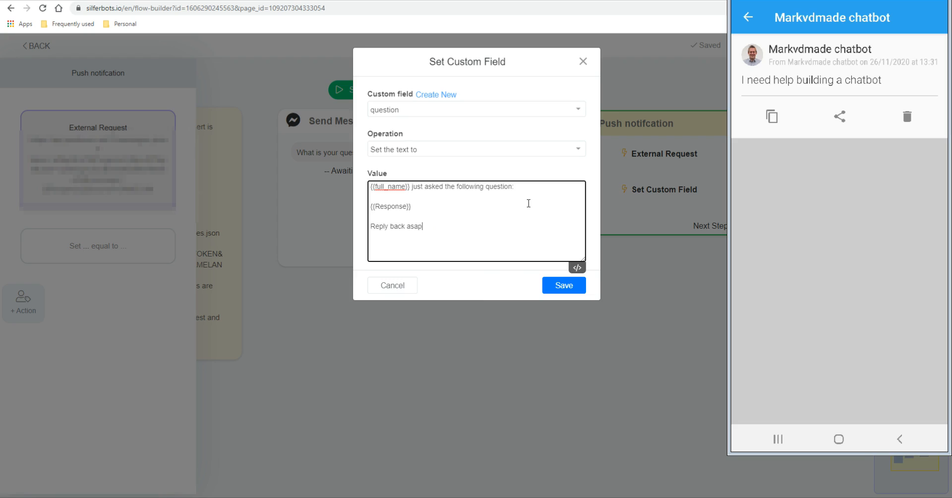
pyautogui.write('using this li')
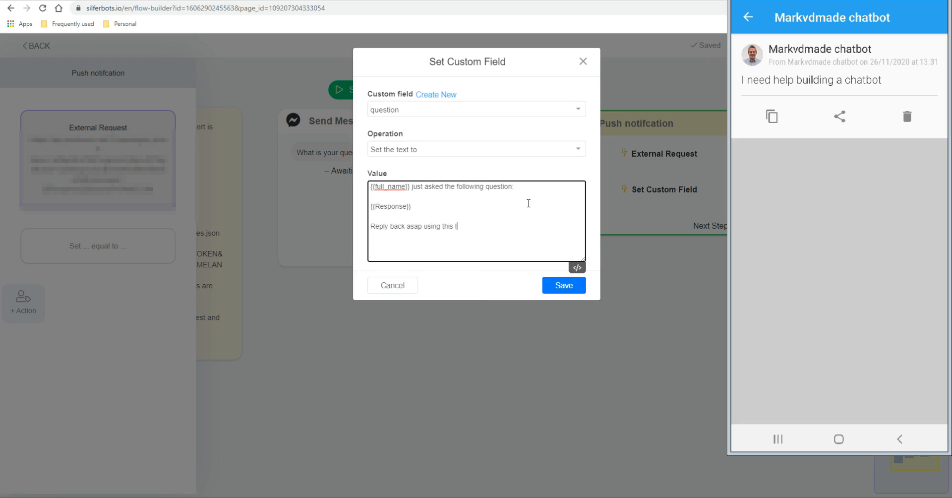
pyautogui.write('ink:')
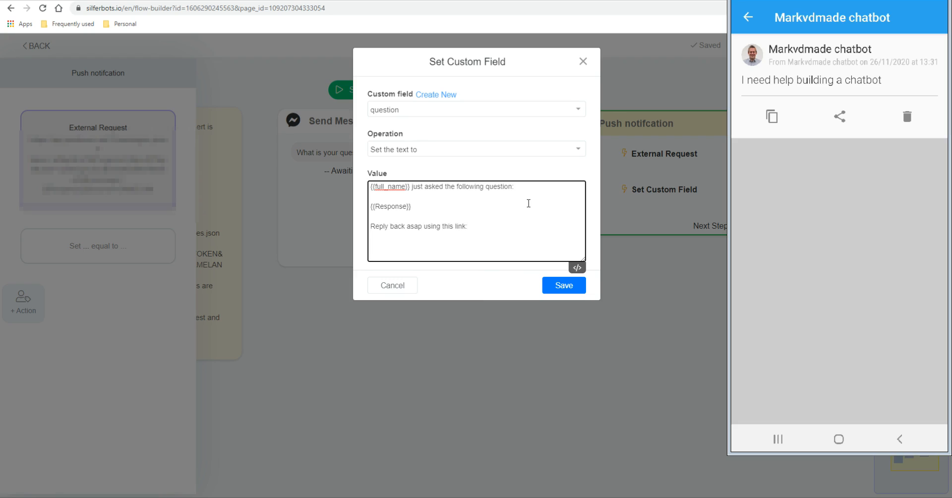
pyautogui.write('{')
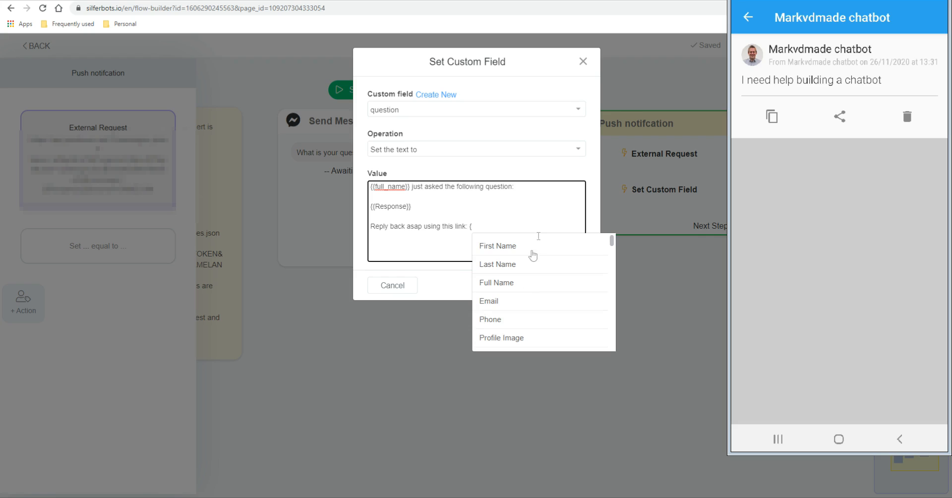
pyautogui.scroll(-3)
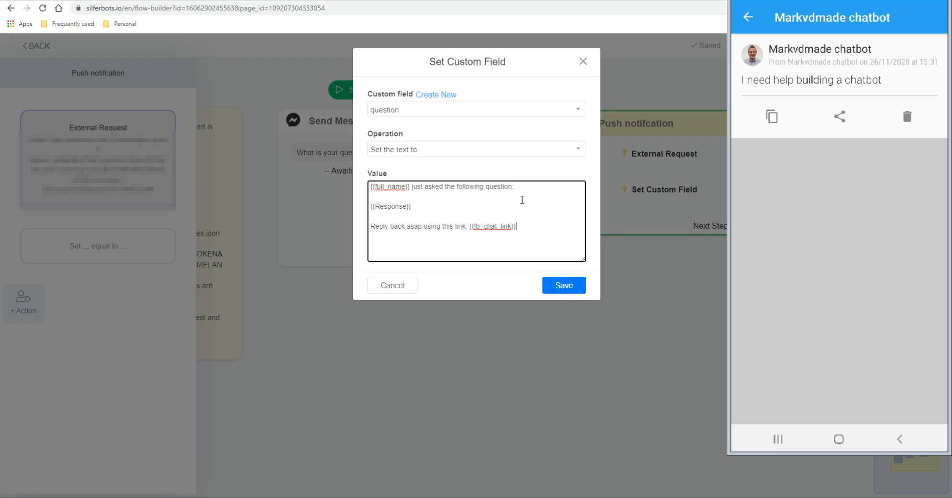
pyautogui.moveTo(565, 291)
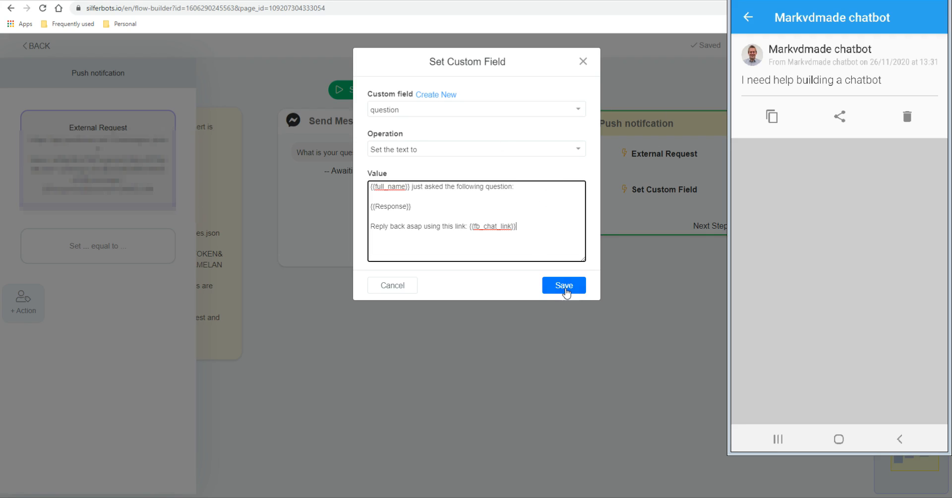
# - Save the question field and swap {{Response}} for {{question}} in the External Request message parameter
pyautogui.click(563, 284)
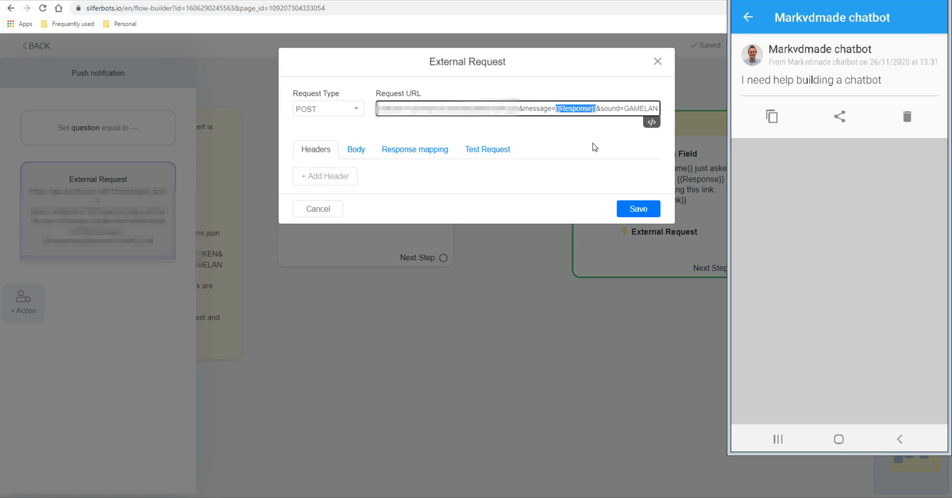
pyautogui.write('\\ues')
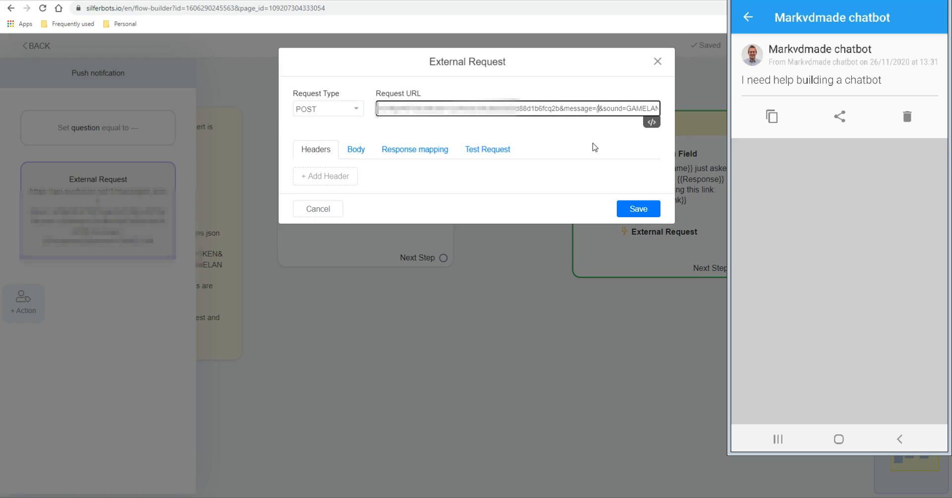
pyautogui.write('{que')
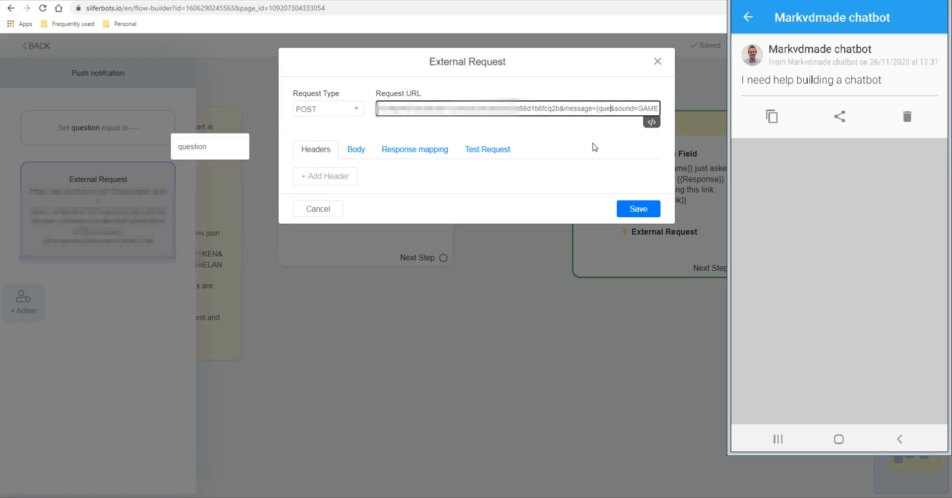
pyautogui.click(638, 208)
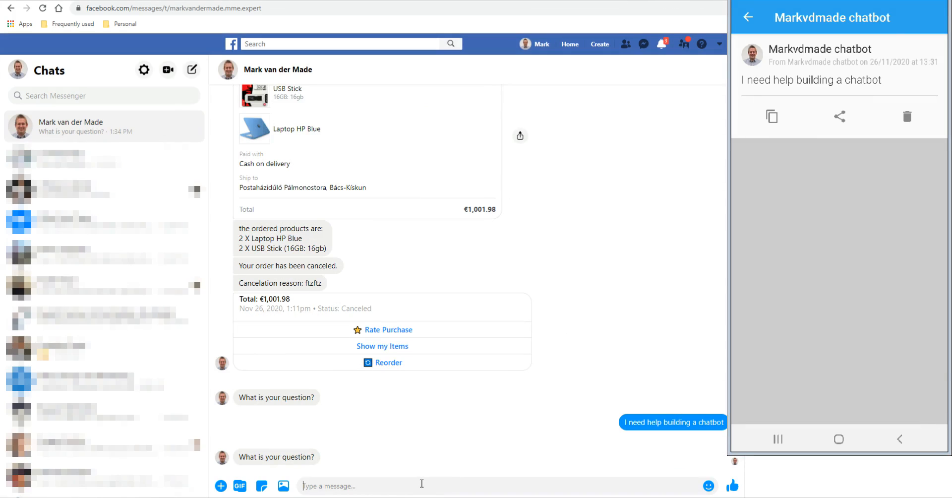
# - Send the bot the test message 'I need help building a chatbot' in Messenger
pyautogui.write('I need help')
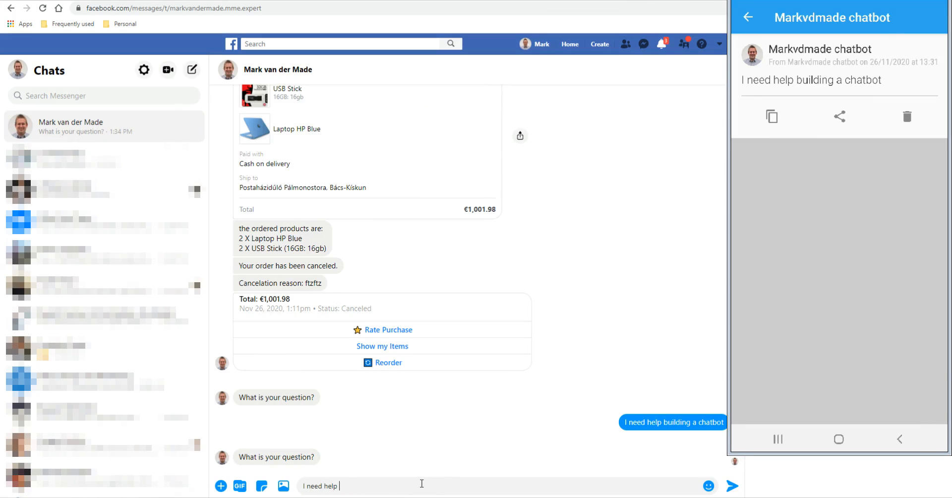
pyautogui.write('building')
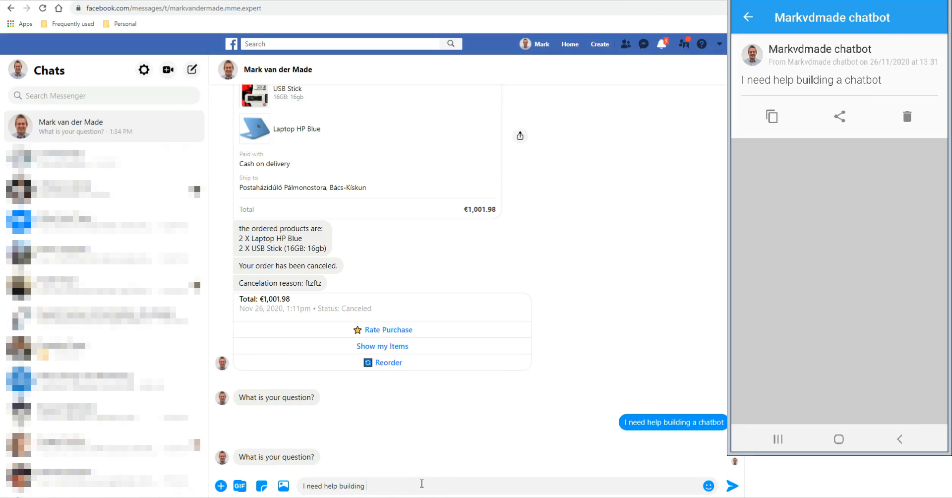
pyautogui.write('a chatbot')
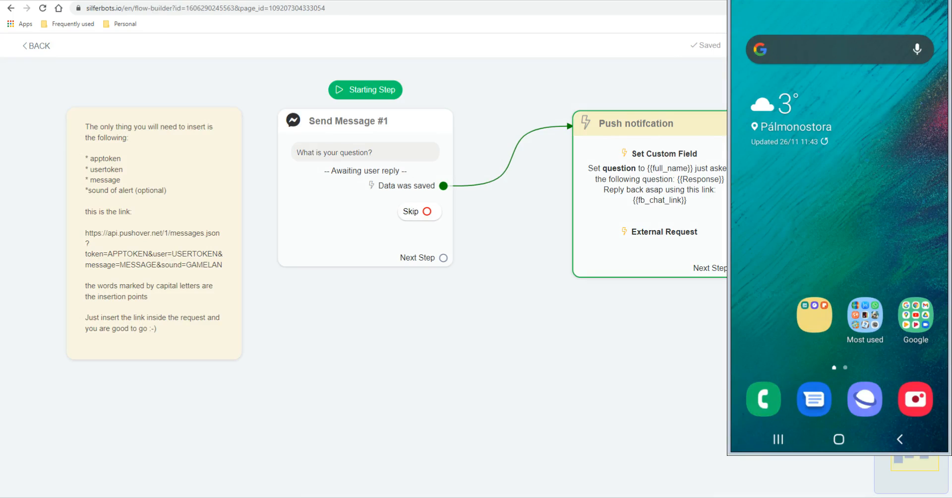
pyautogui.moveTo(354, 47)
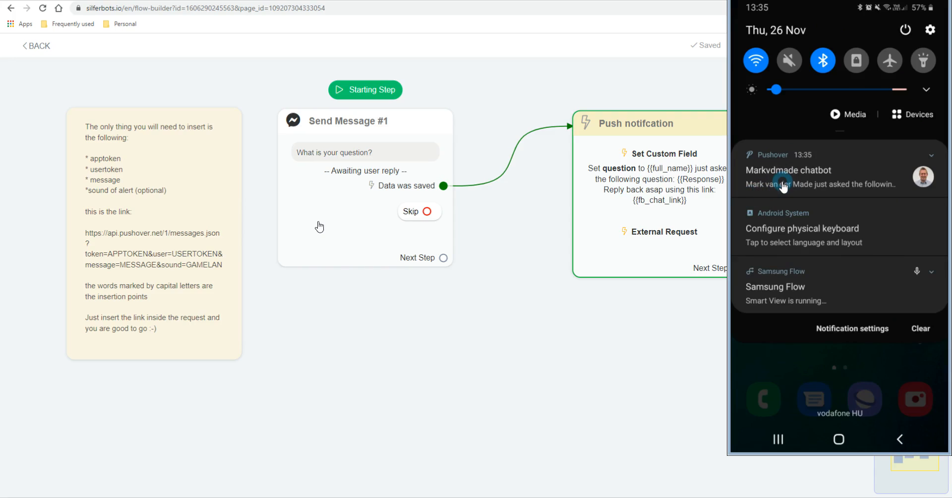
# - View the Pushover alert on the phone and follow its live-chat reply link
pyautogui.click(785, 184)
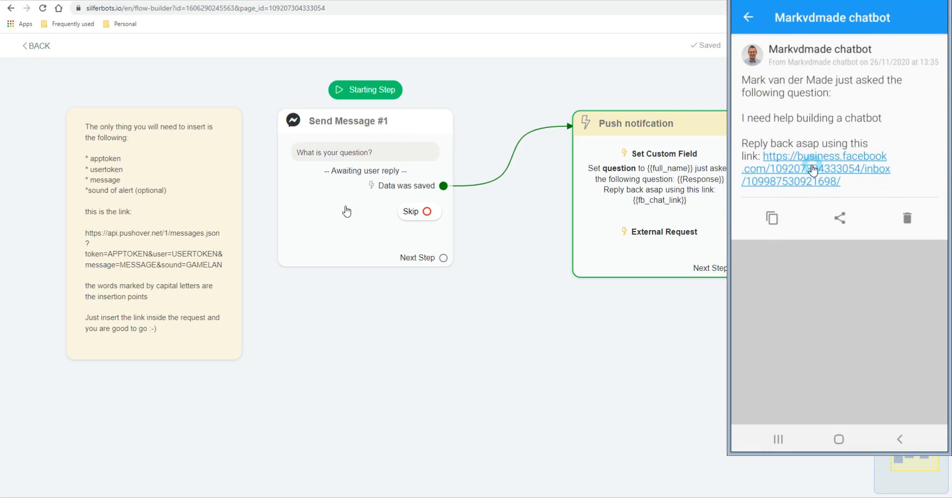
pyautogui.click(813, 169)
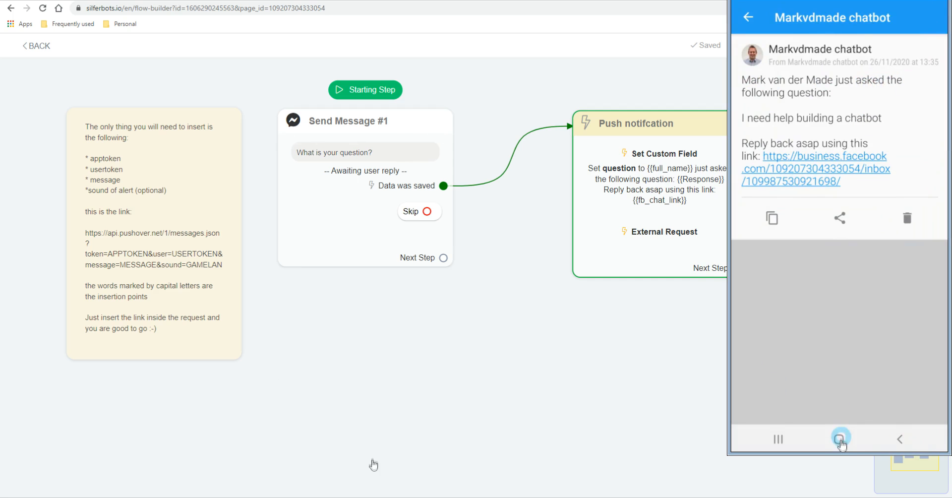
pyautogui.click(839, 439)
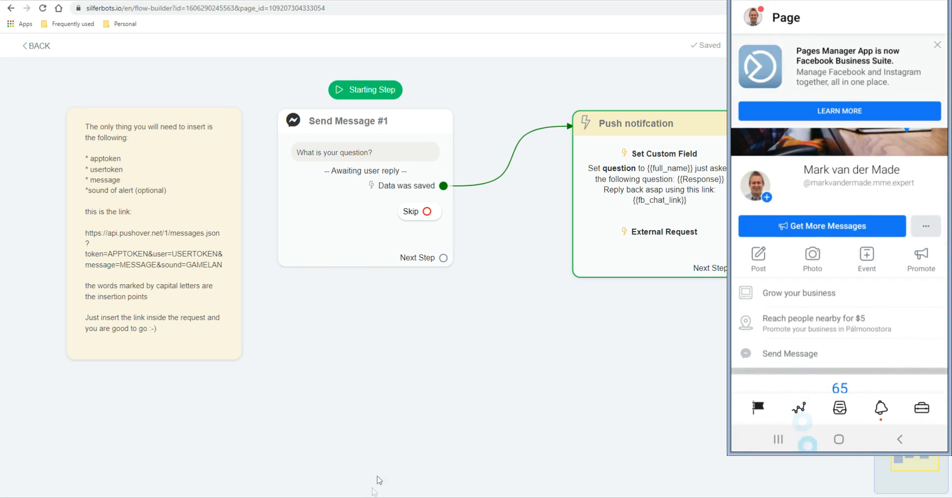
pyautogui.click(839, 406)
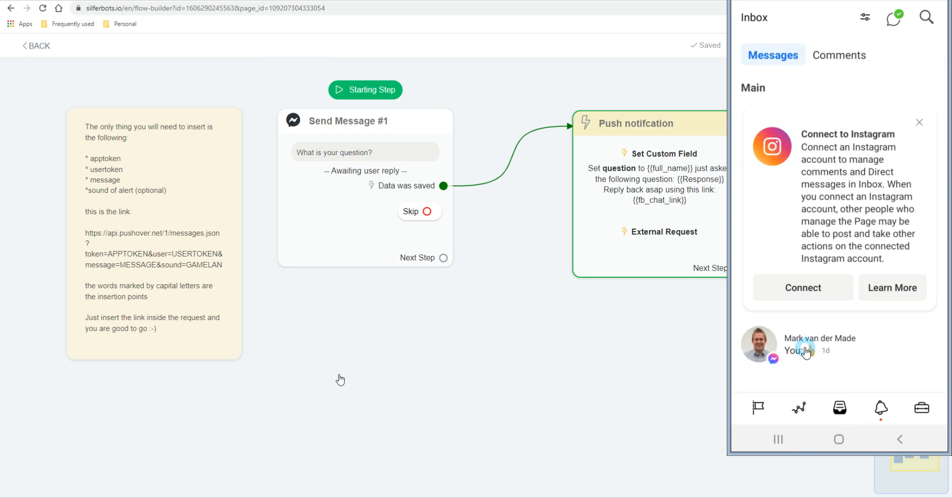
pyautogui.click(919, 122)
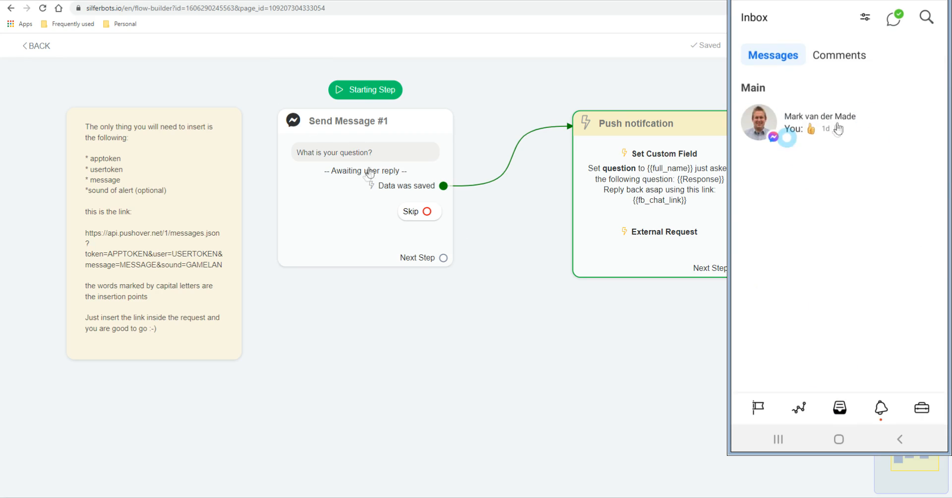
pyautogui.moveTo(835, 131)
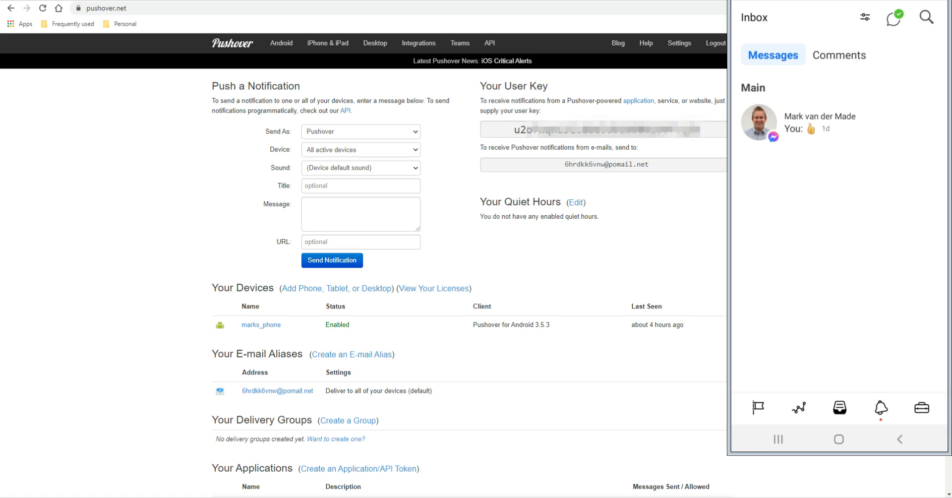
# - Scroll the pushover.net dashboard past the notification form to the registered phone
pyautogui.scroll(-3)
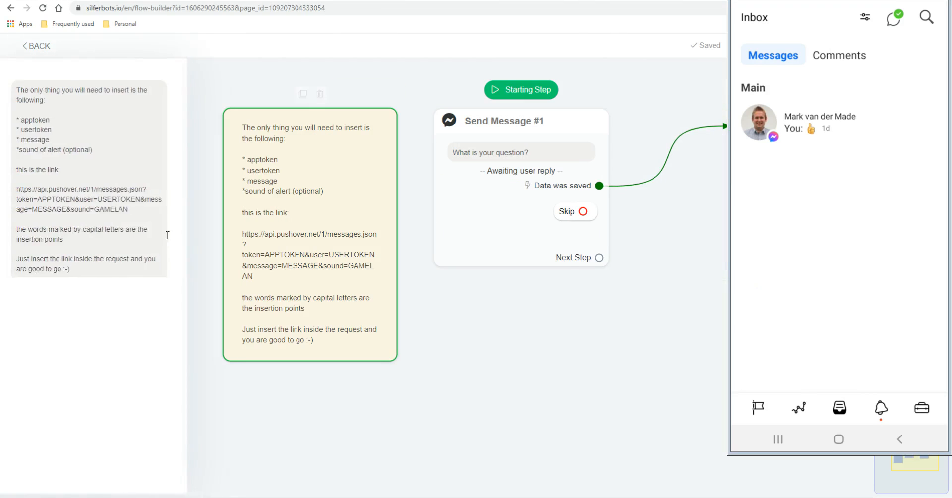
pyautogui.doubleClick(125, 200)
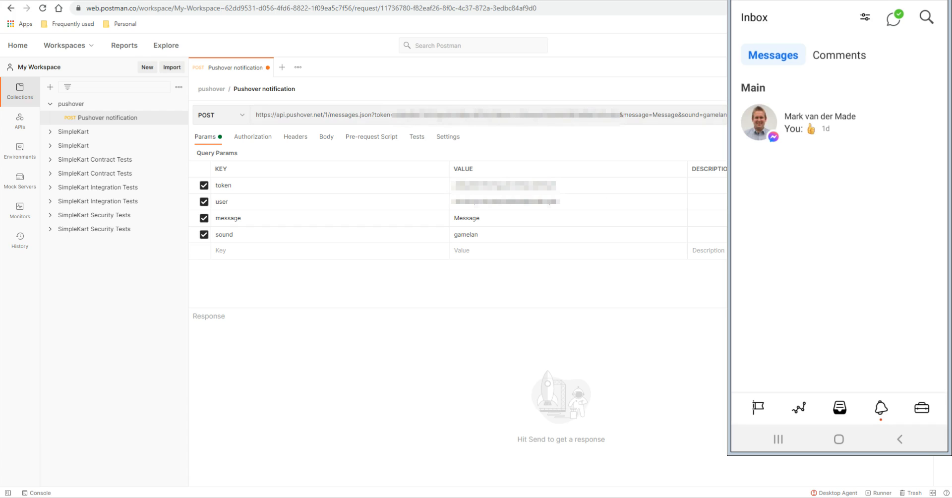
pyautogui.moveTo(568, 105)
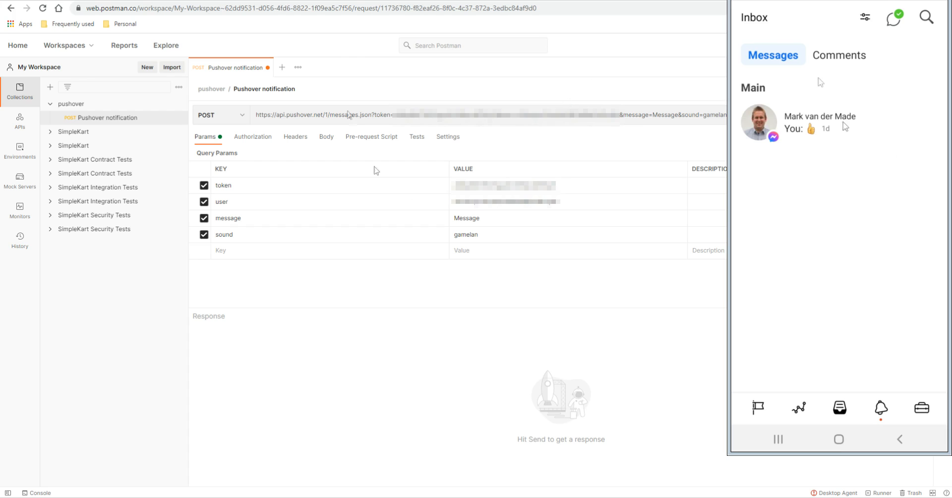
pyautogui.moveTo(530, 144)
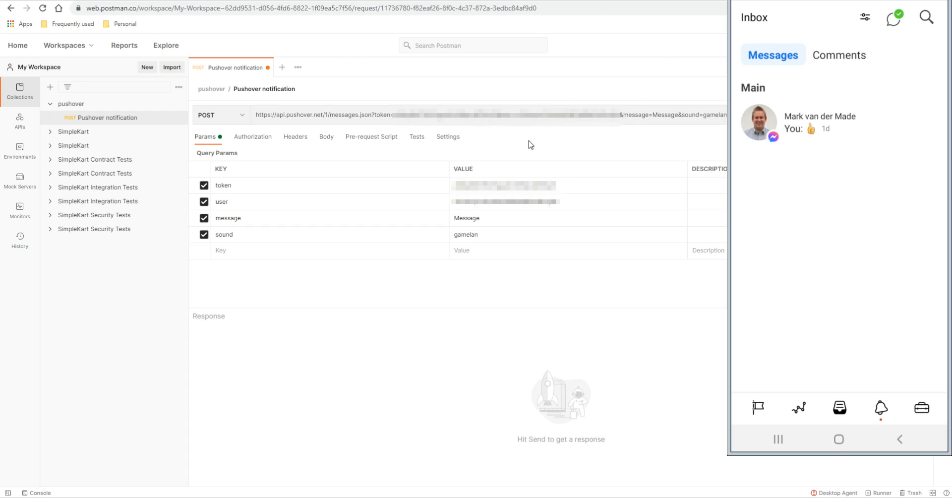
pyautogui.moveTo(531, 143)
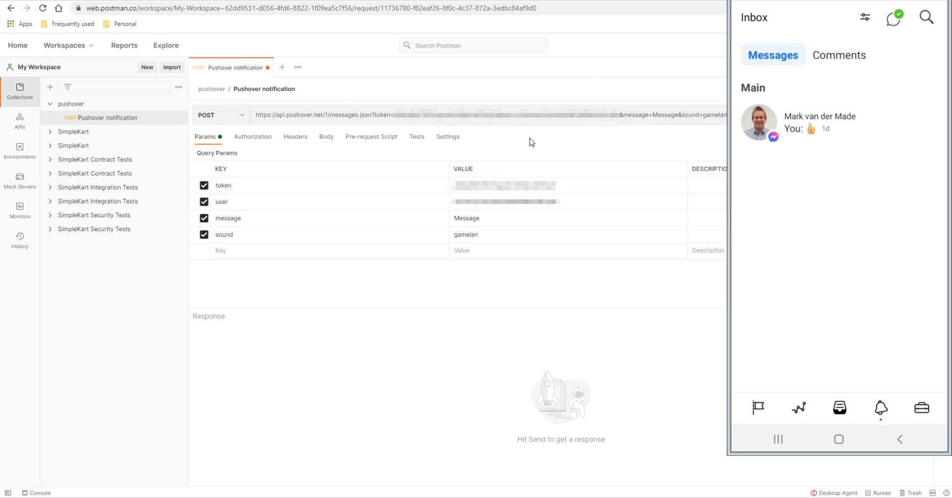